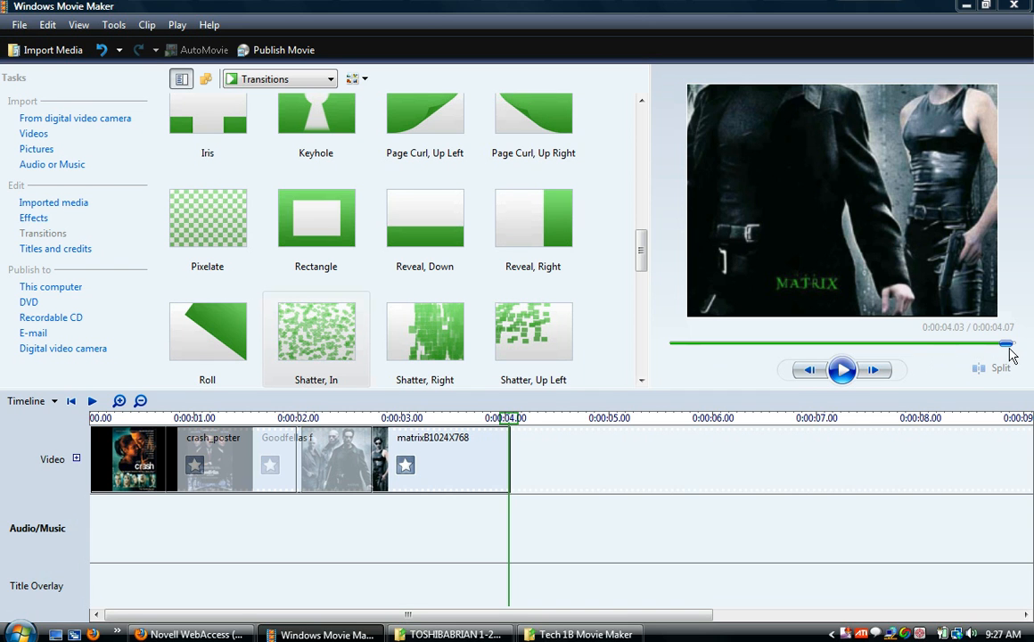
Stretch the crash_poster clip on the timeline to about four seconds
drag(1005, 343, 721, 343)
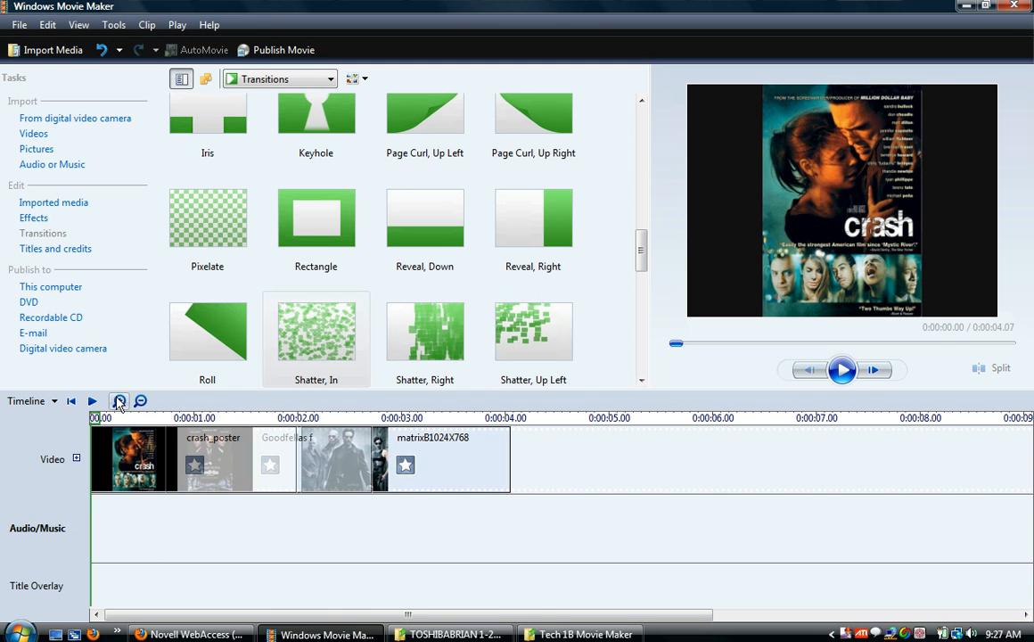
click(119, 401)
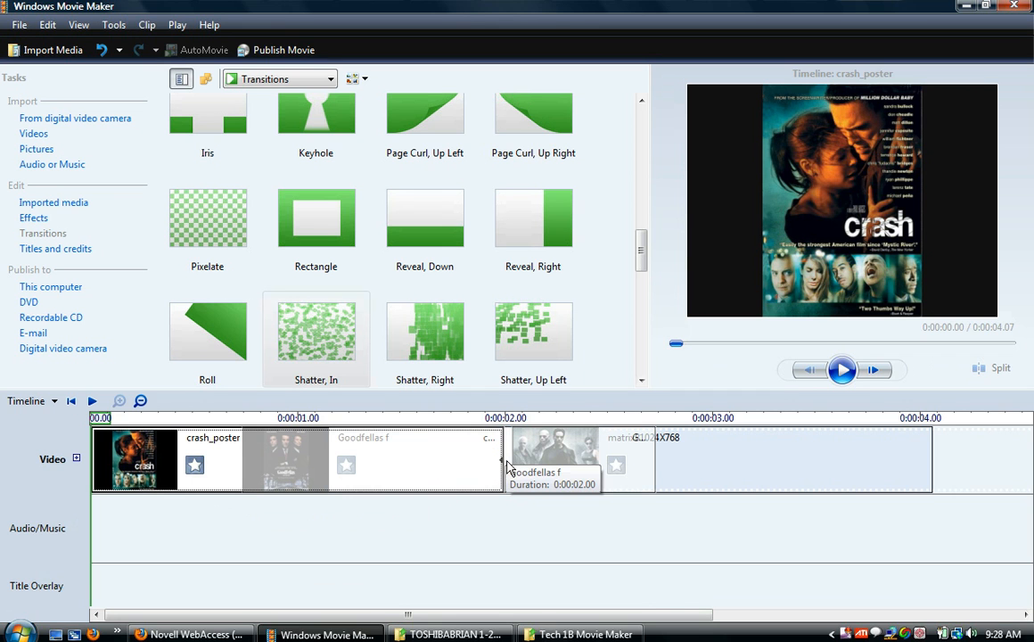
mouse_move(497, 461)
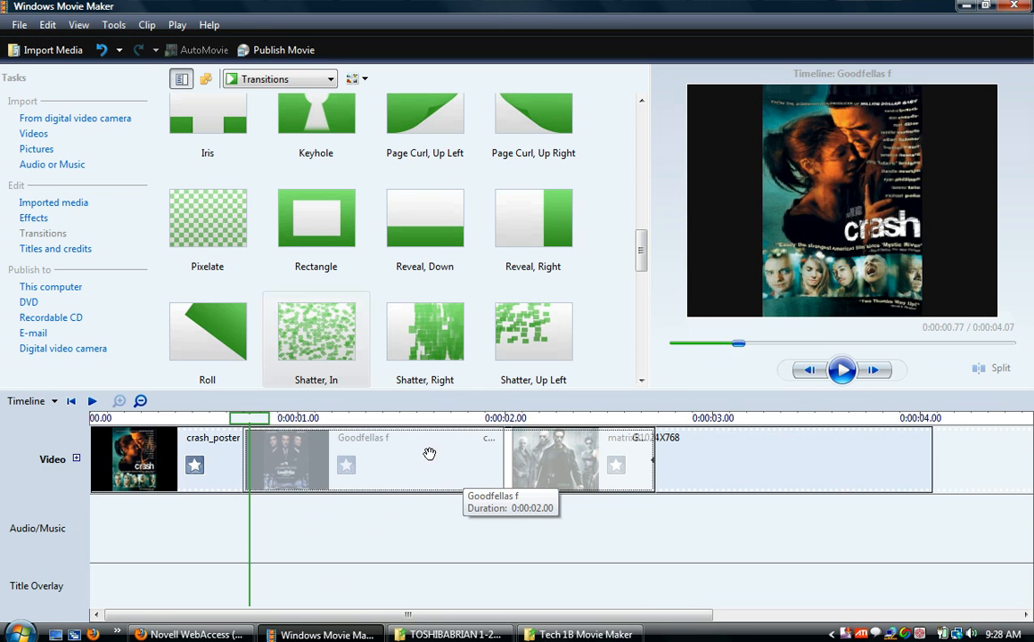
click(134, 459)
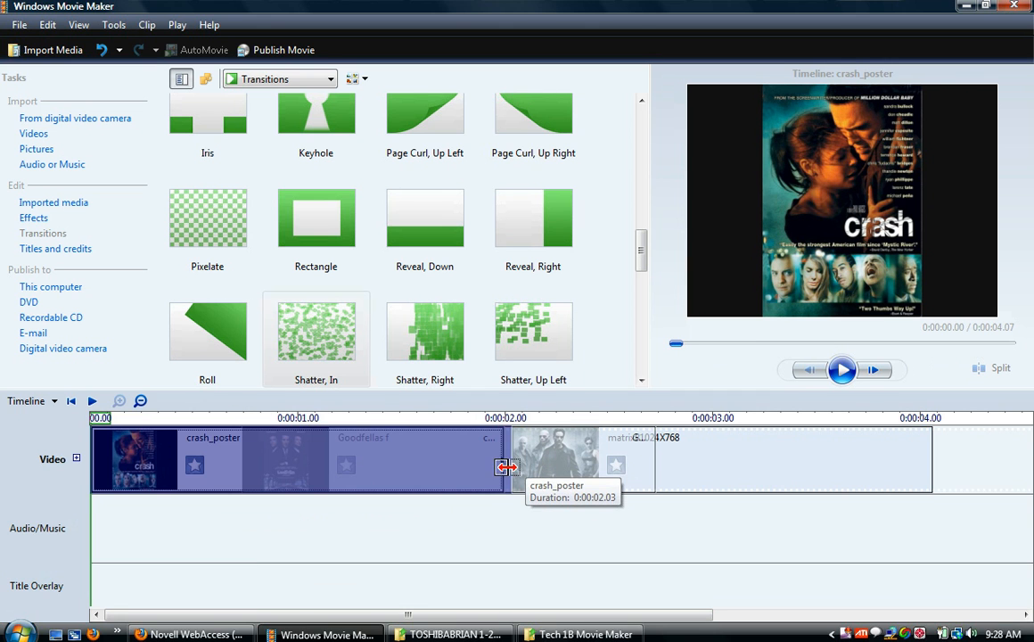
click(140, 401)
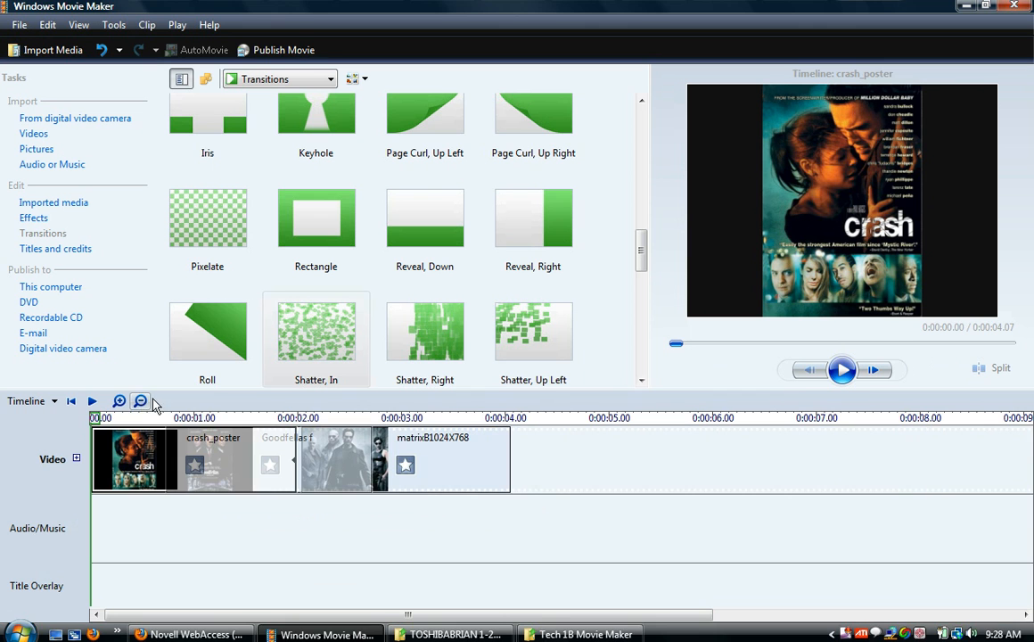
mouse_move(294, 461)
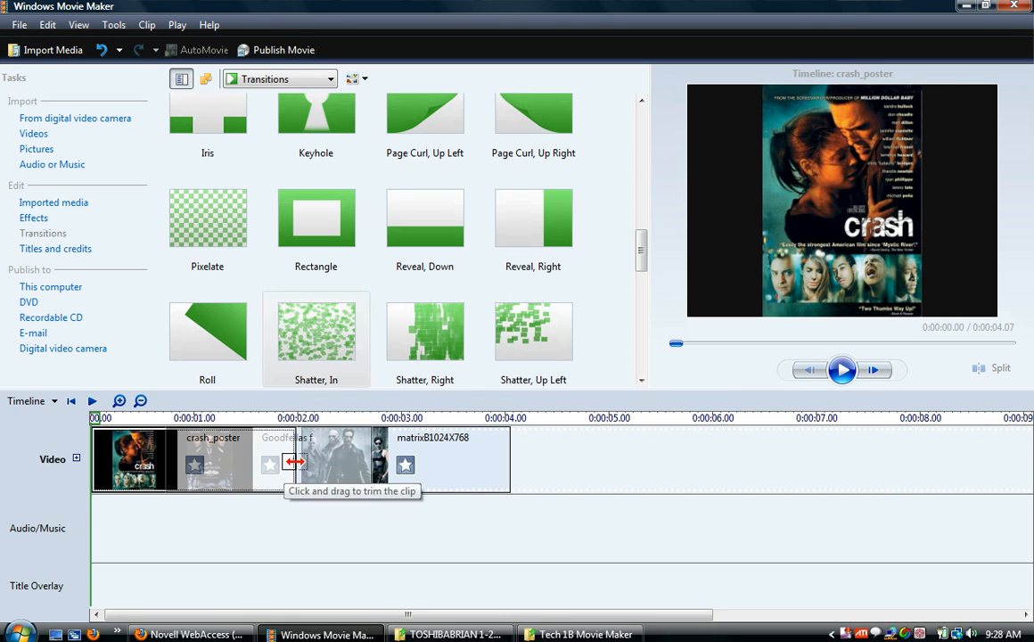
drag(294, 461, 477, 461)
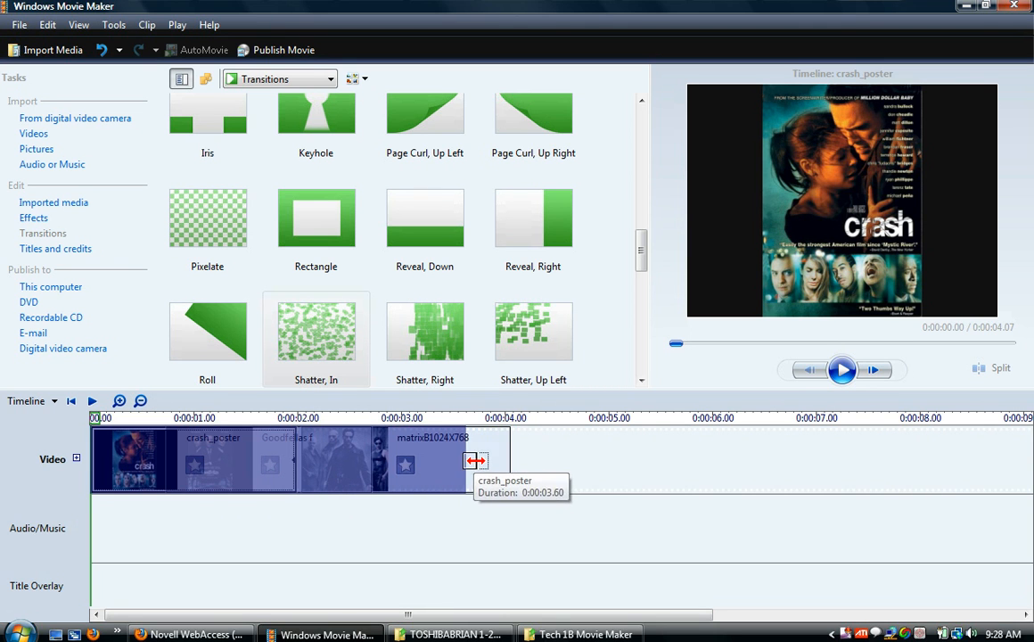
drag(475, 460, 498, 460)
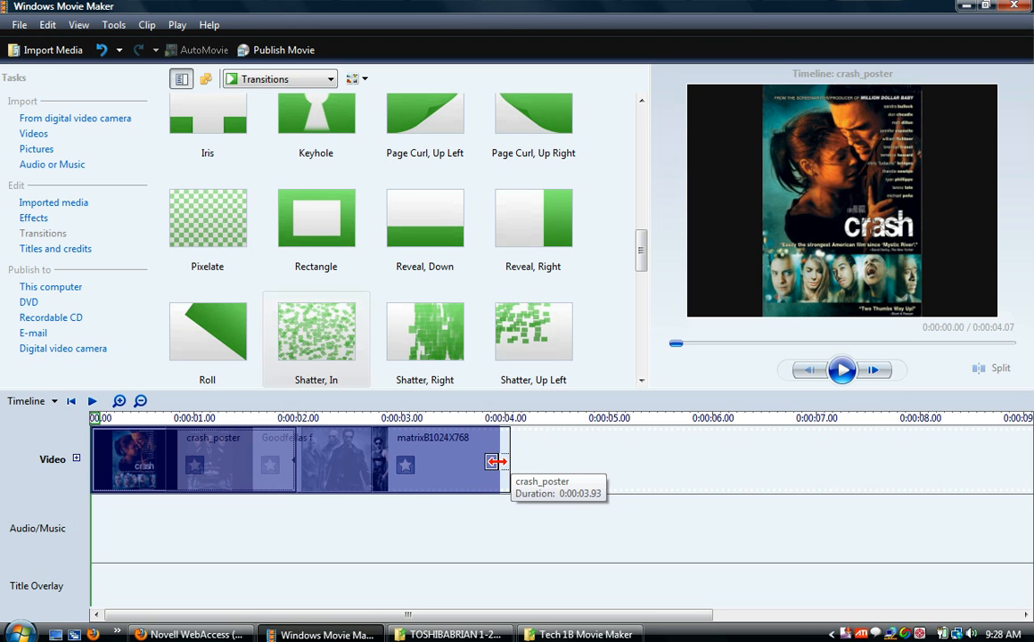
drag(494, 461, 503, 460)
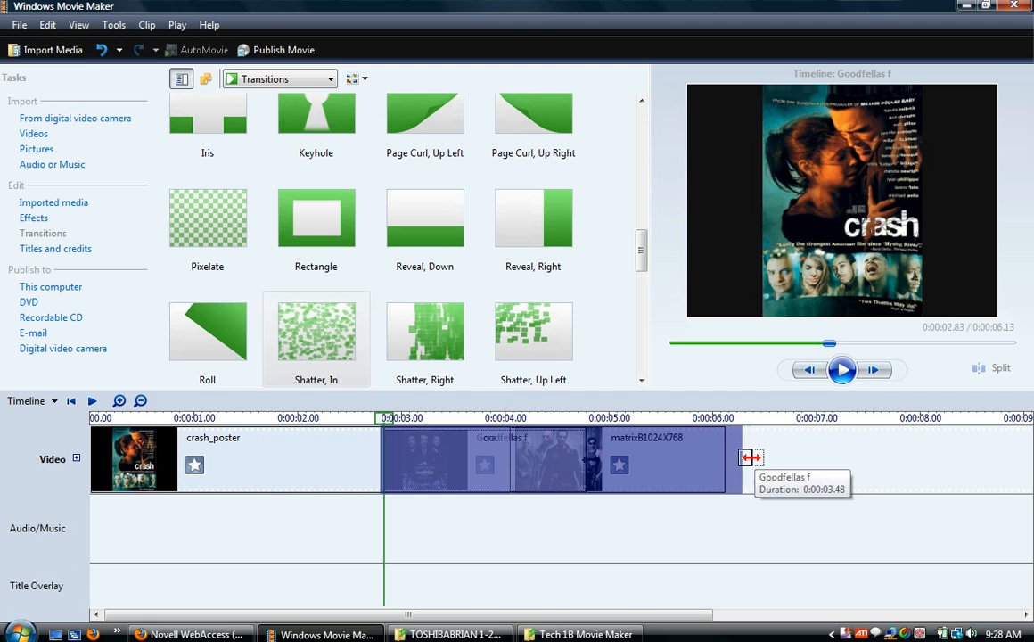
Lengthen the Goodfellas and matrix clips so the movie ends around ten seconds
drag(751, 458, 793, 457)
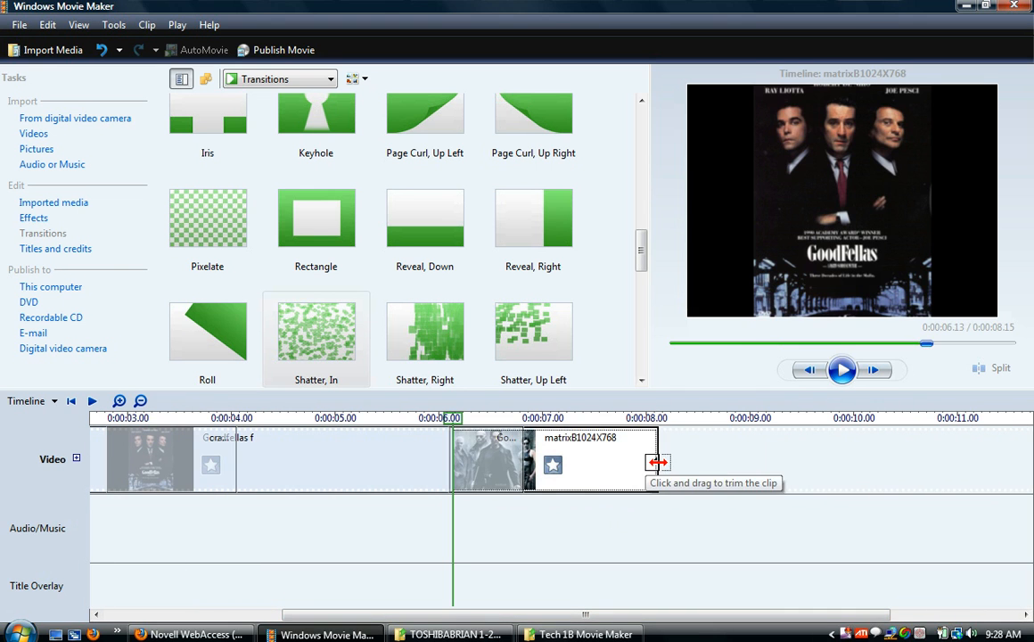
drag(658, 460, 802, 461)
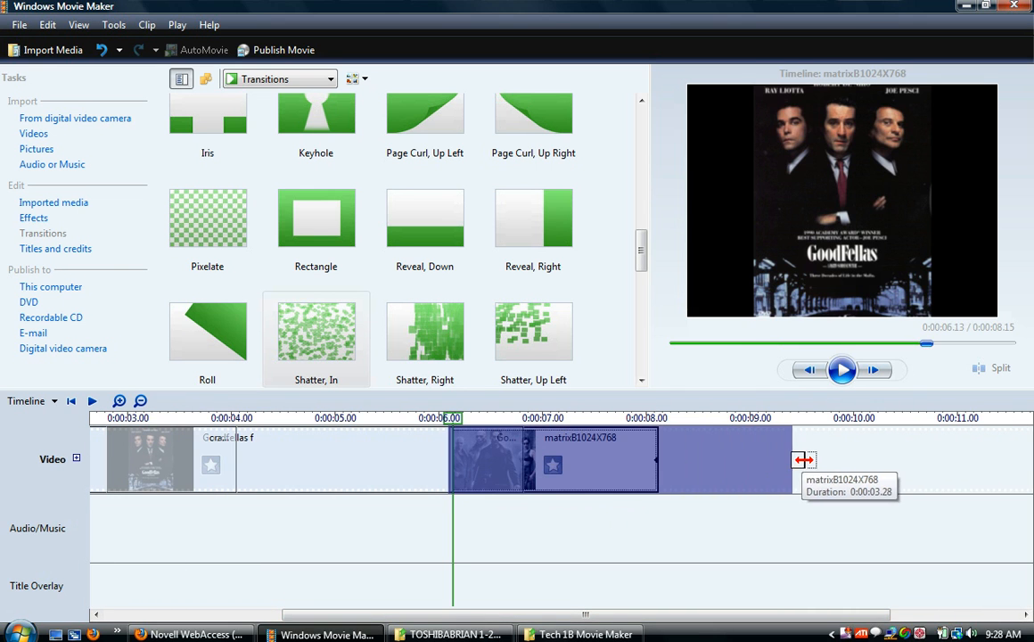
drag(802, 459, 862, 459)
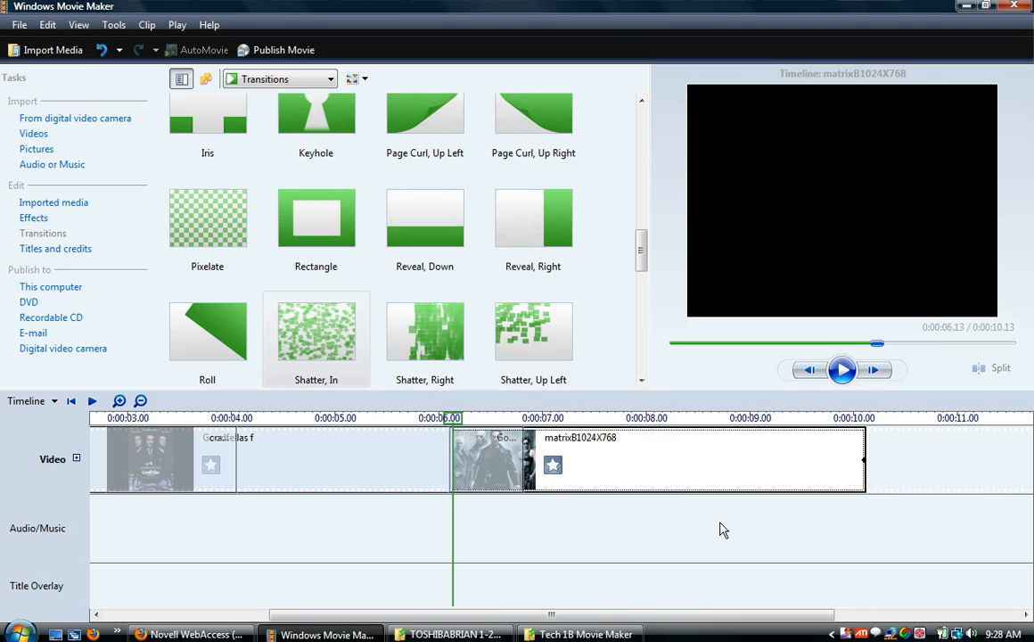
click(878, 346)
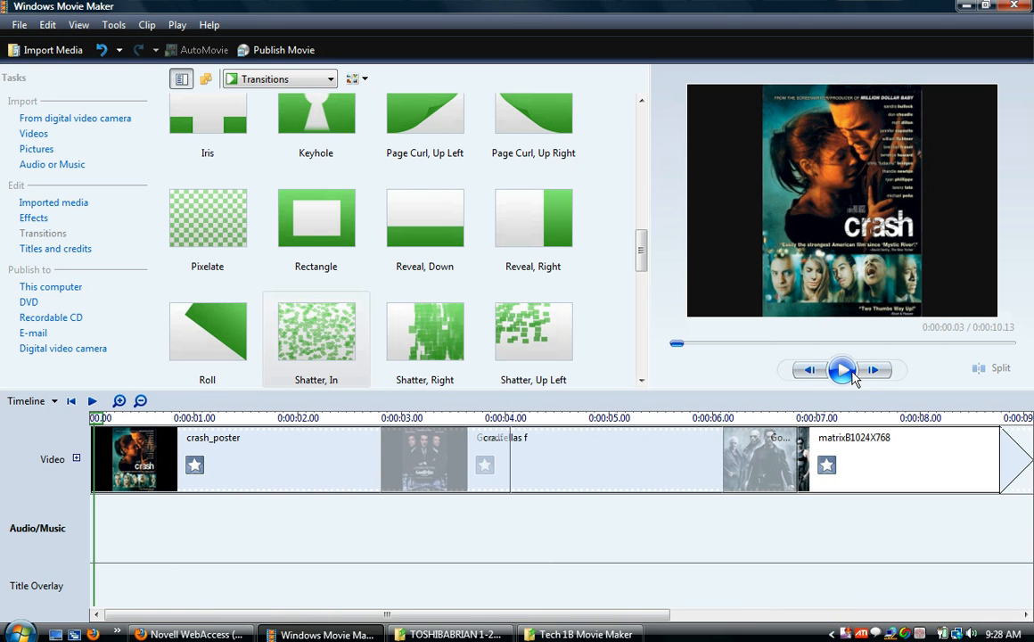
click(841, 369)
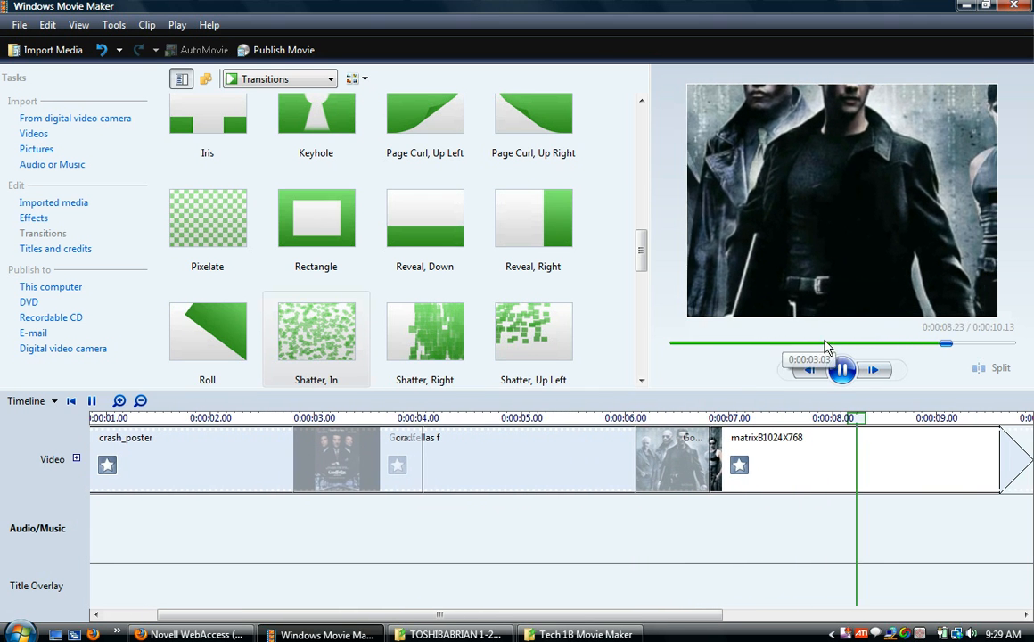
click(842, 369)
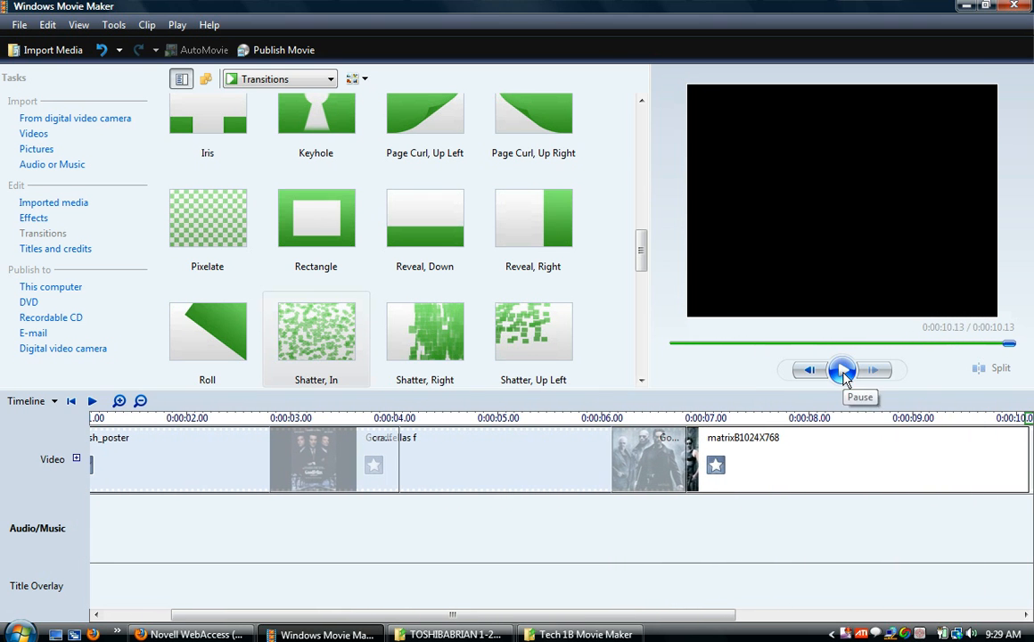
click(842, 369)
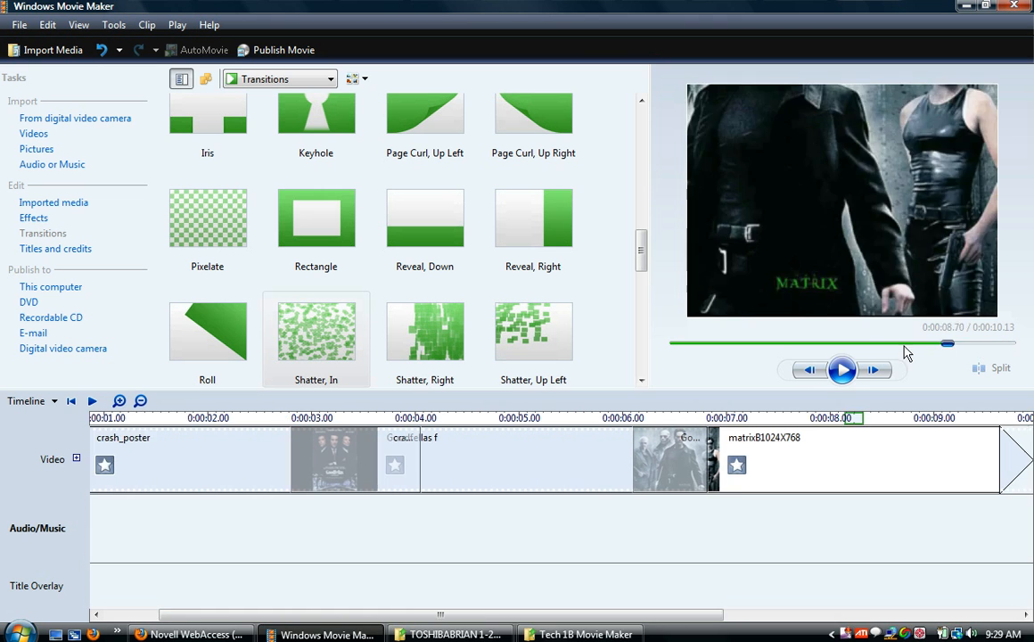
click(70, 400)
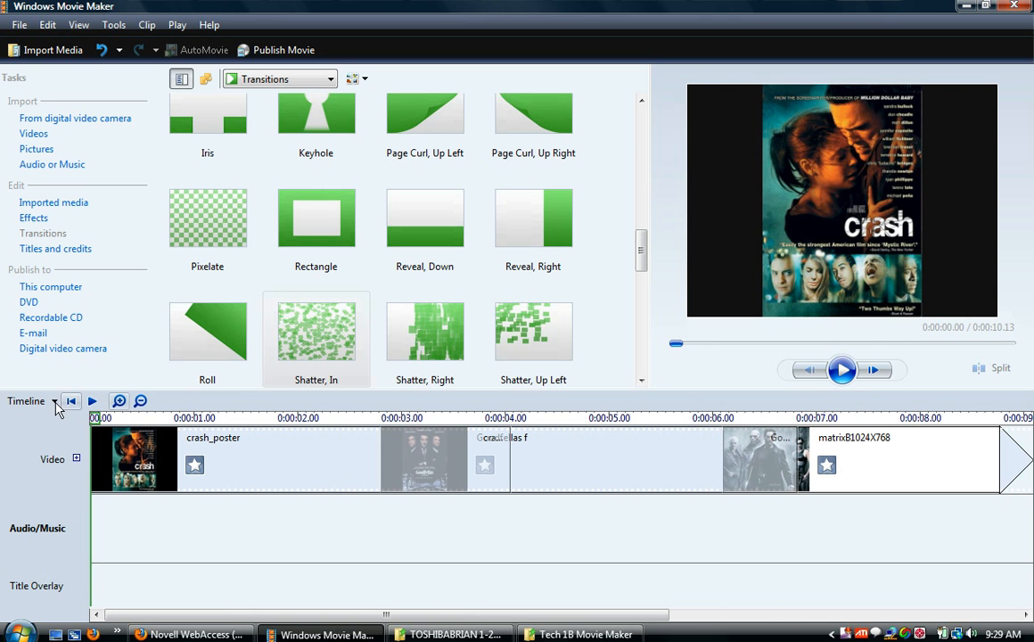
Show the project as a storyboard and bring up title placement options with crash_poster selected
click(26, 400)
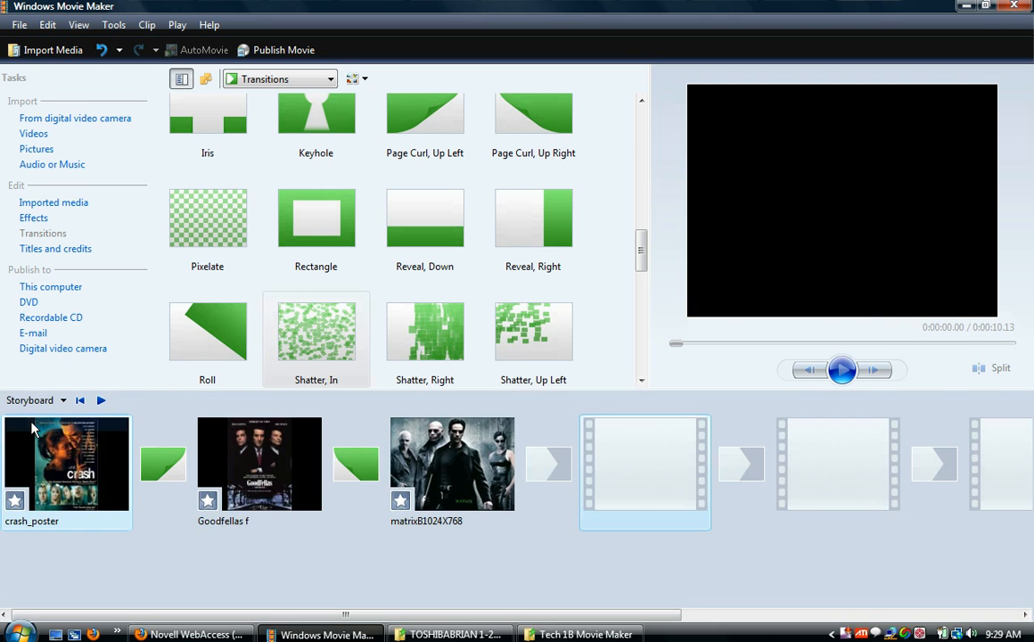
mouse_move(451, 464)
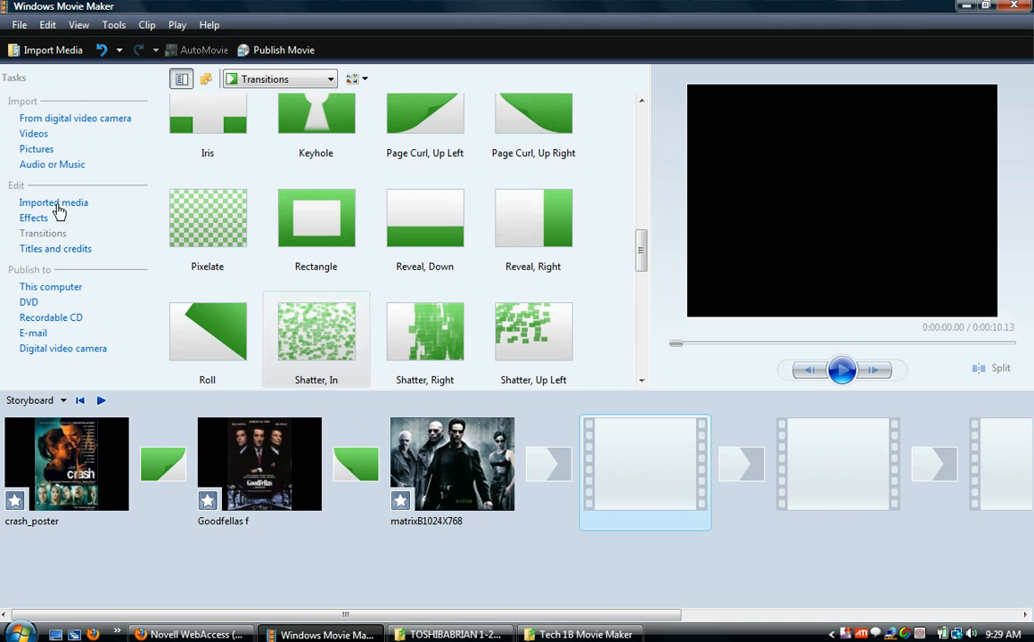
click(56, 248)
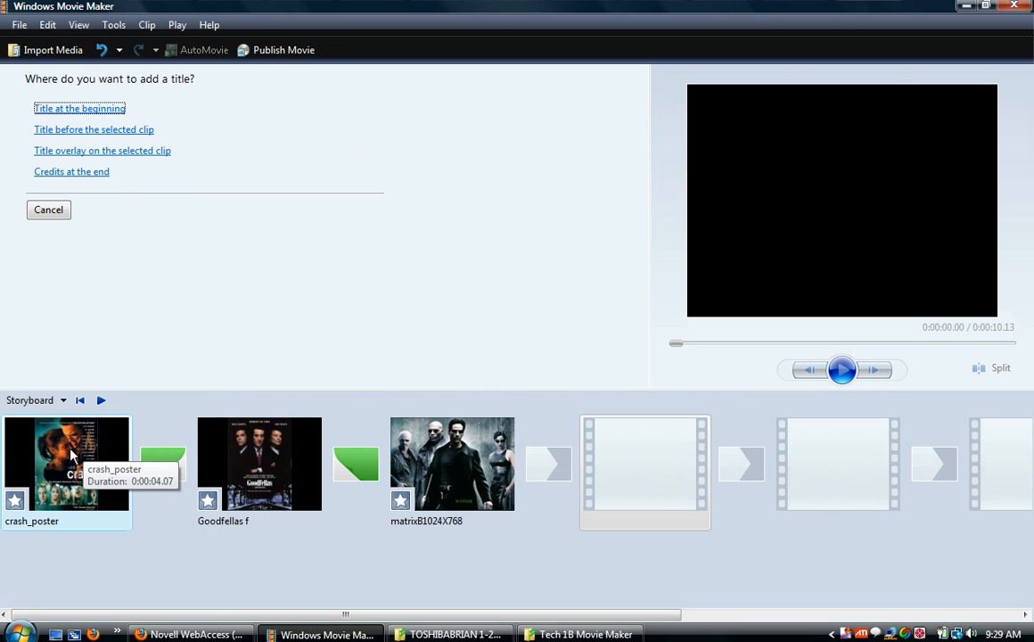
click(66, 463)
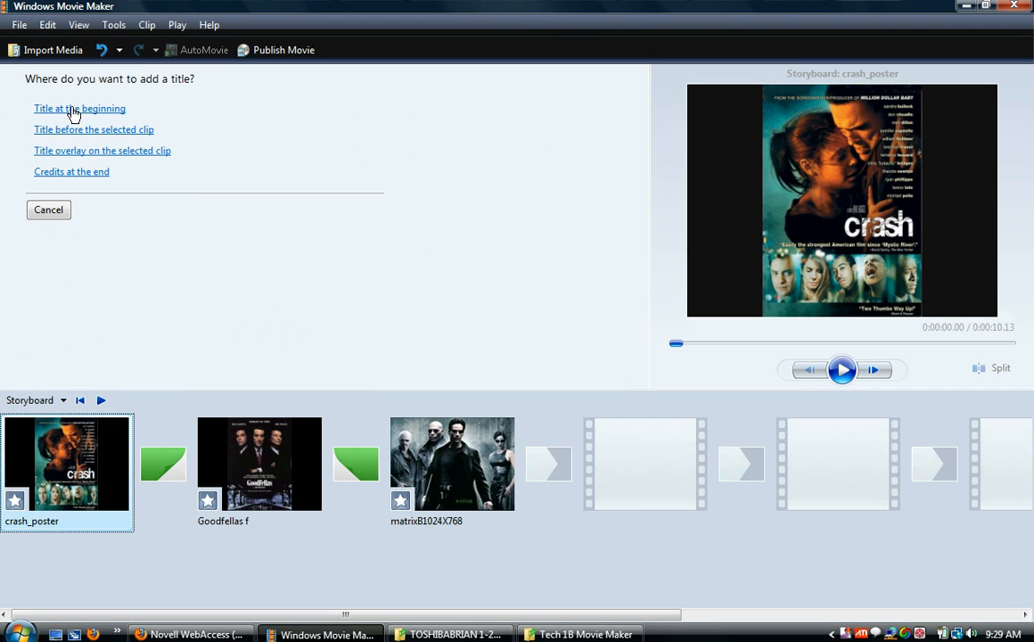
Write the opening title as 'Mr. Larkin's' above 'Top 3 Movies' on two lines
click(79, 108)
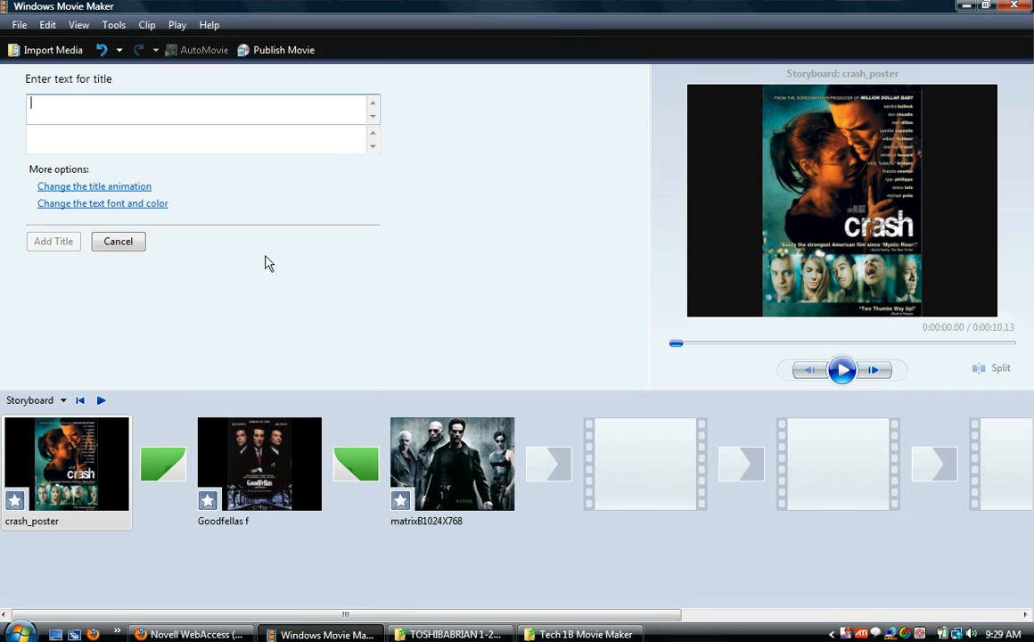
text(Top 3)
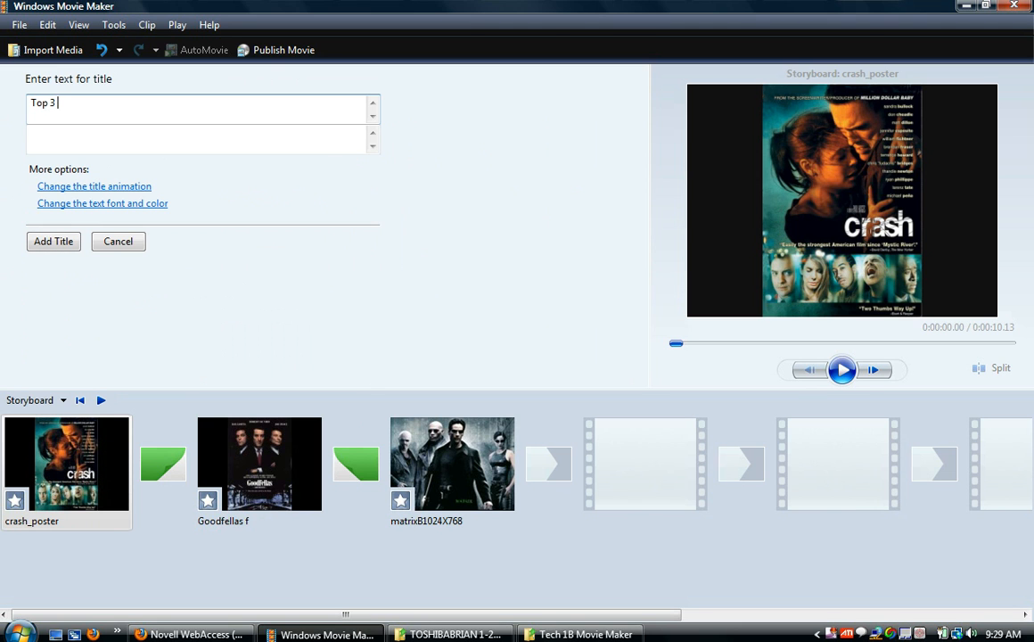
text(M)
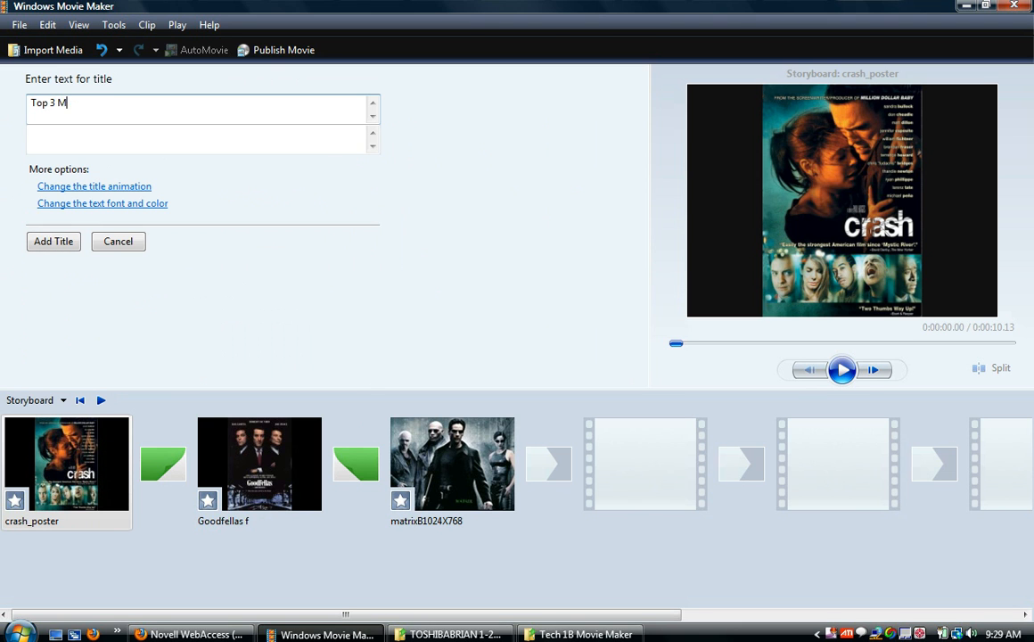
text(ovies)
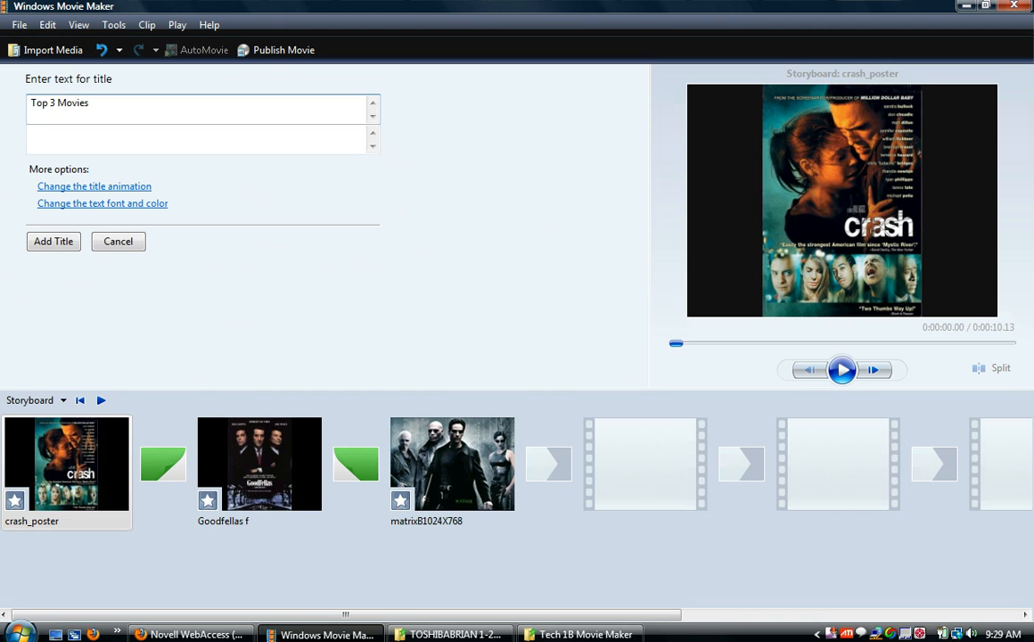
click(842, 369)
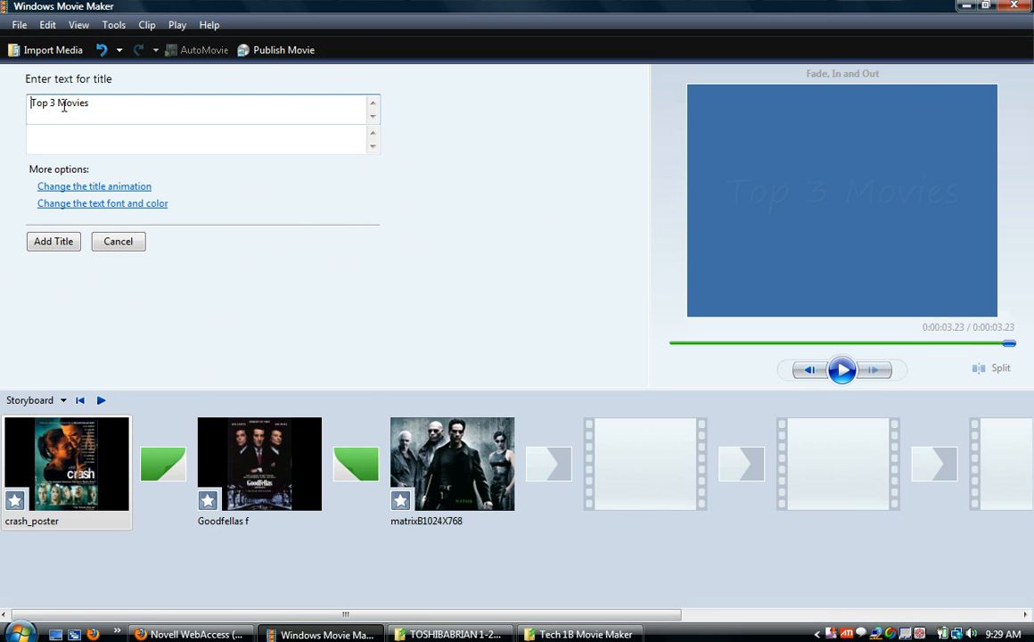
text(Mr. Larkin's)
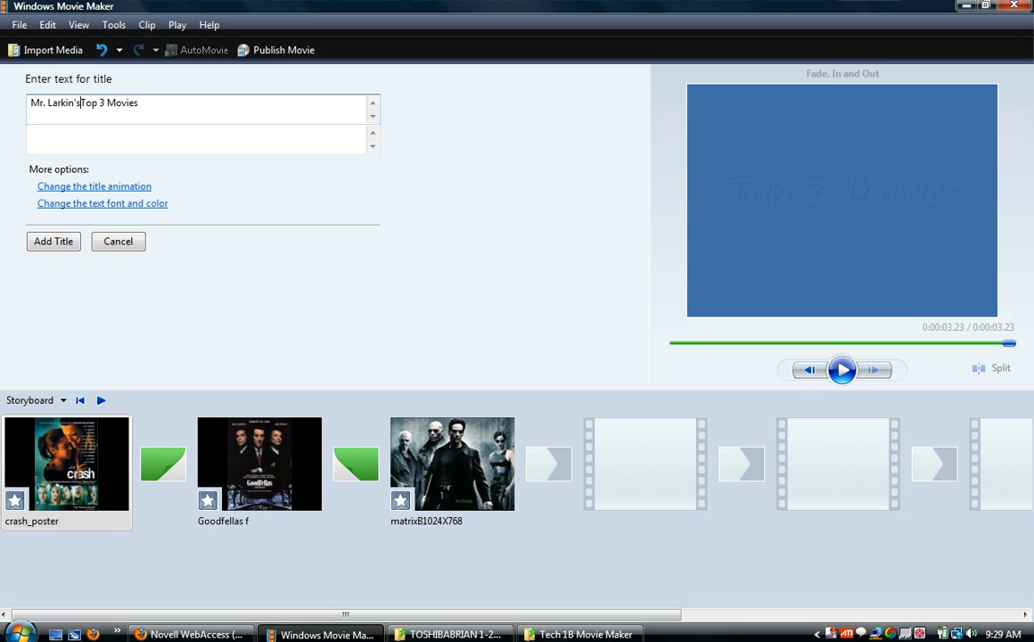
key(Return)
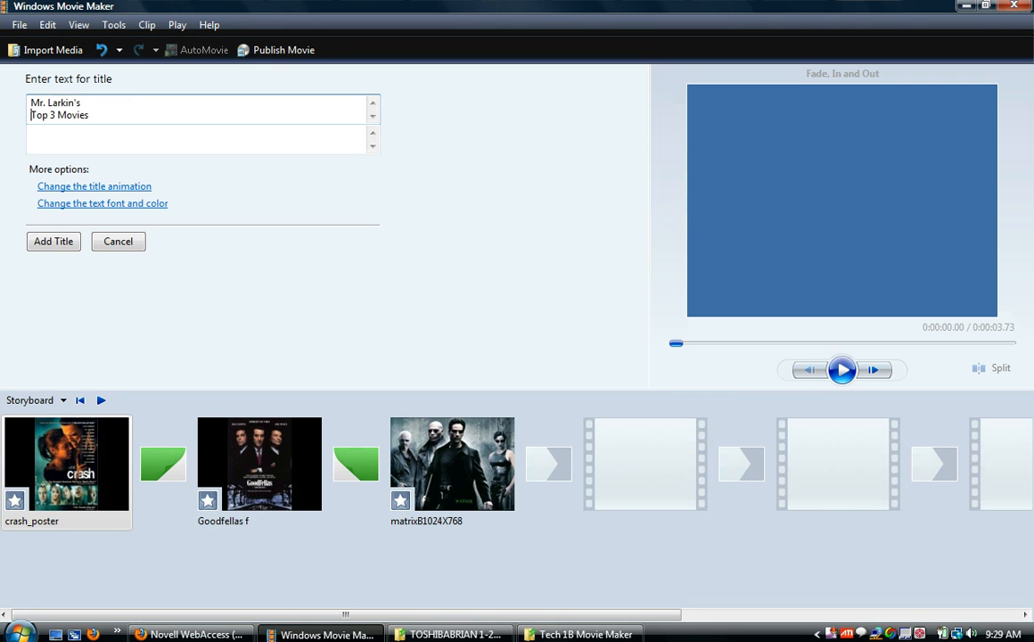
click(841, 369)
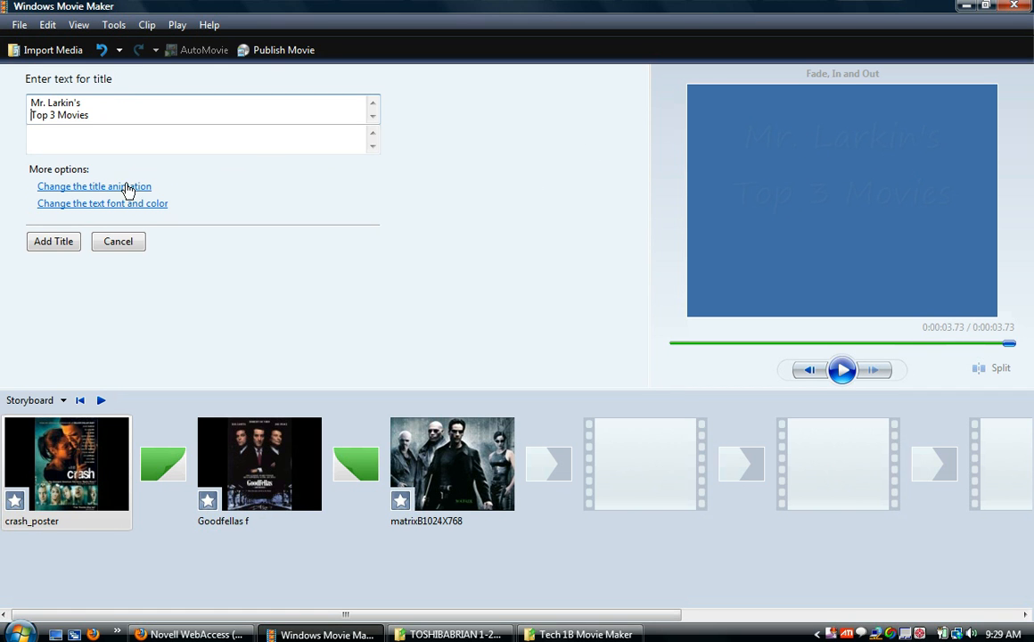
Preview Scroll, Banner and Paint Drip title animations, then choose Fade, In and Out
click(94, 185)
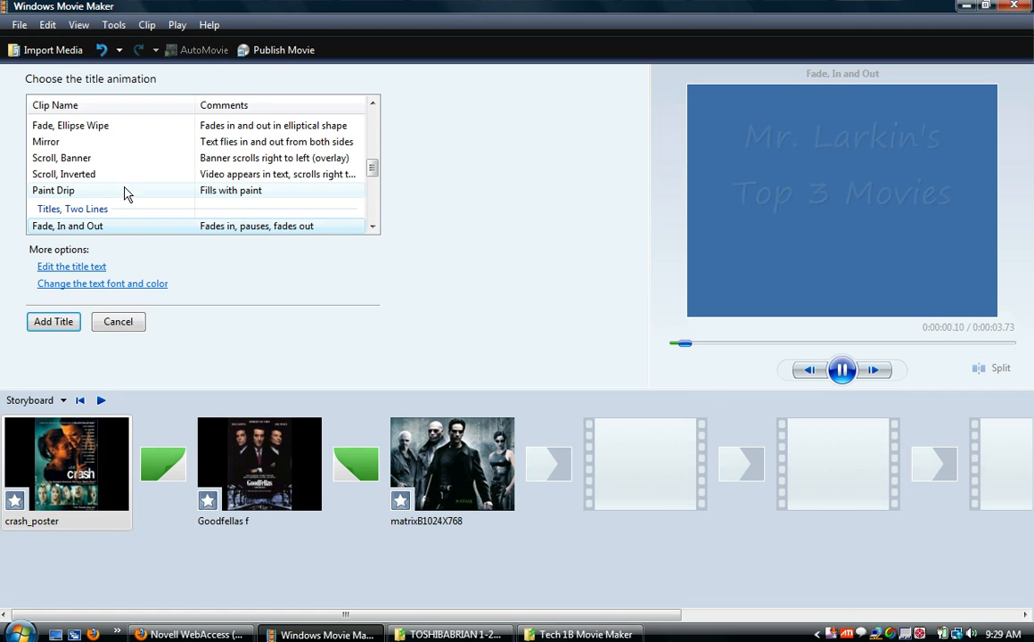
click(71, 125)
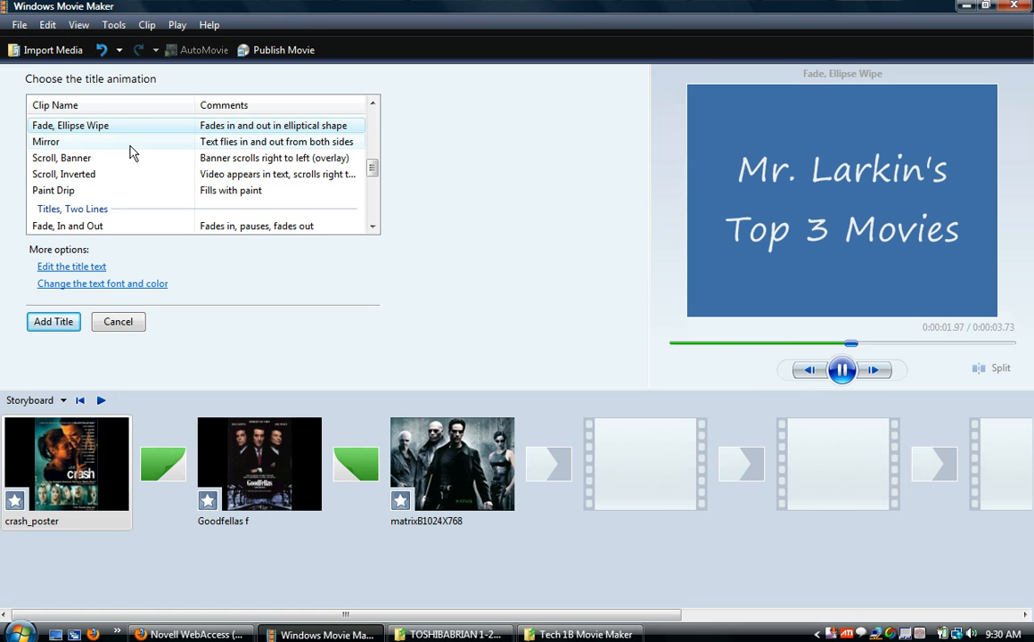
click(61, 157)
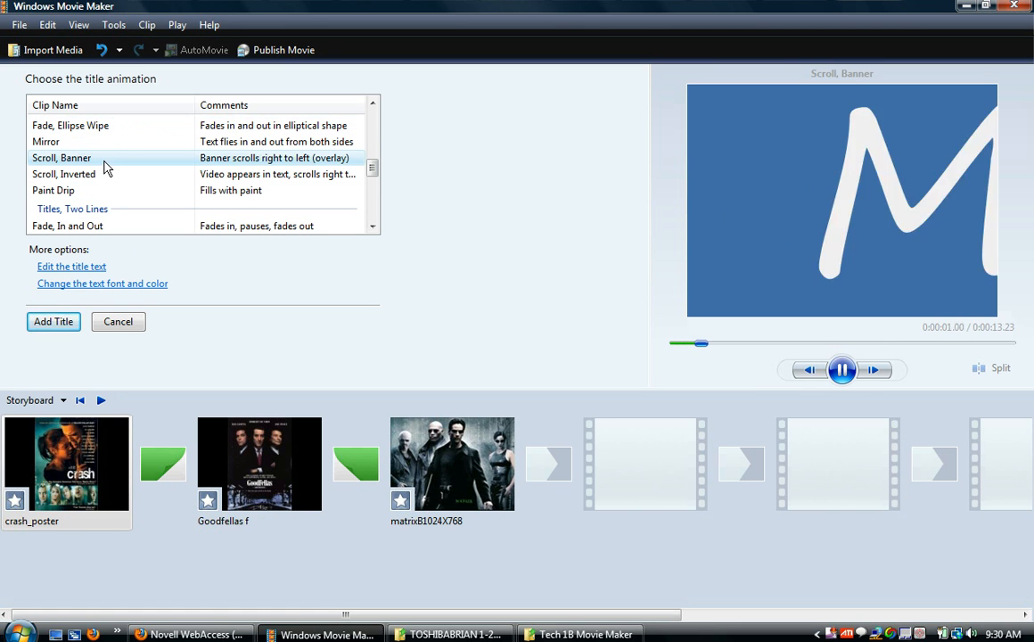
click(53, 190)
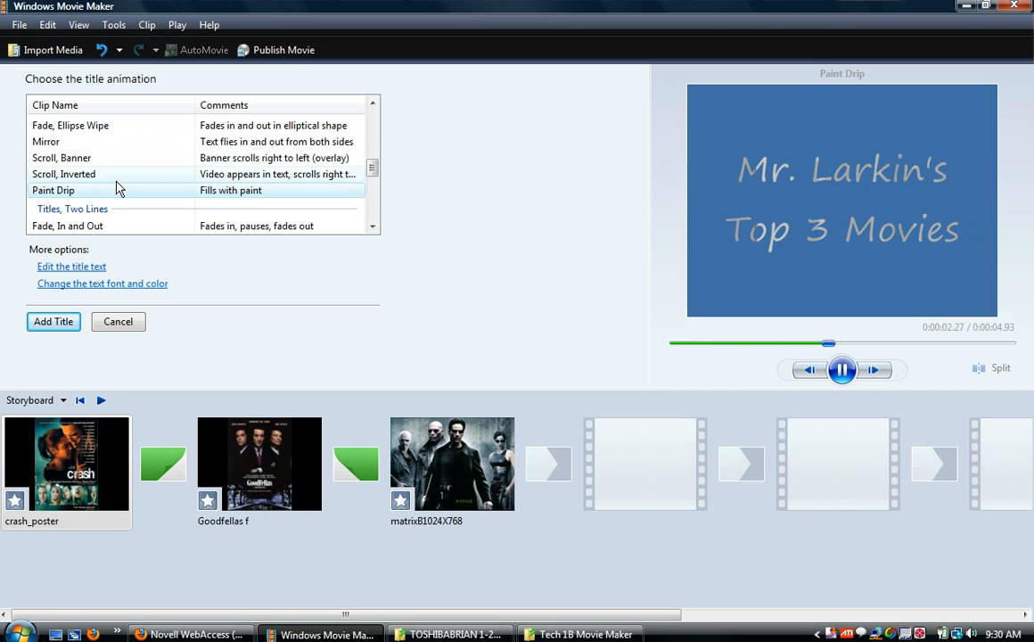
click(67, 226)
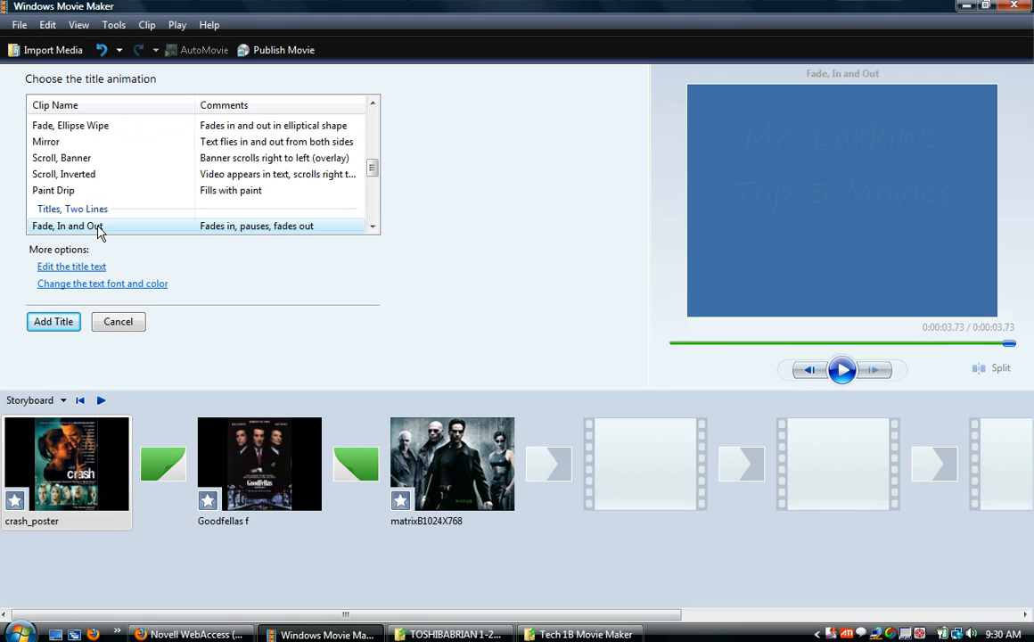
mouse_move(85, 272)
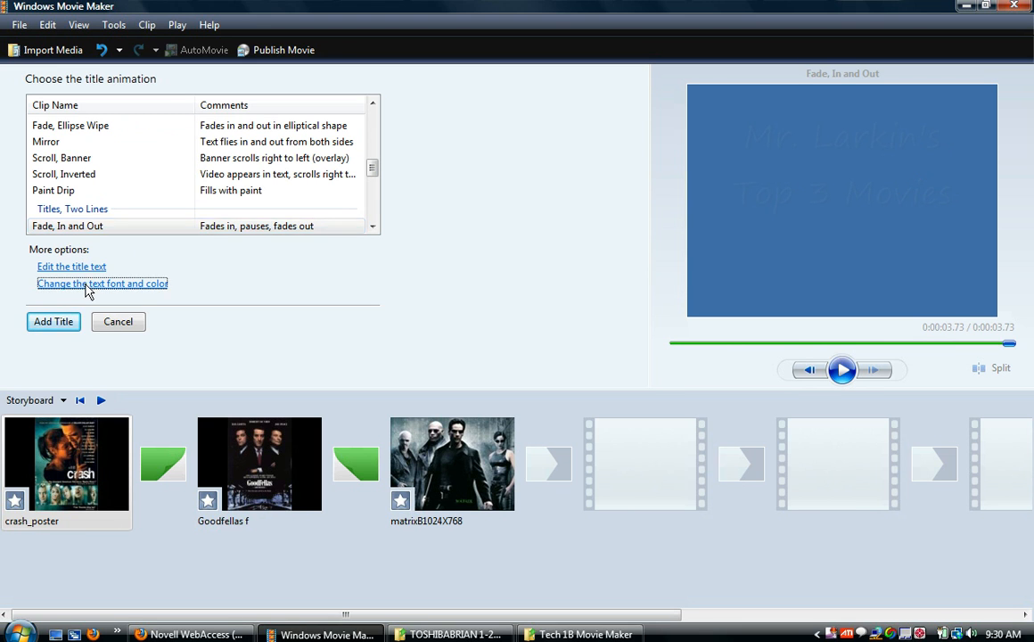
Check the title's font, color and background color options before adding it
click(102, 283)
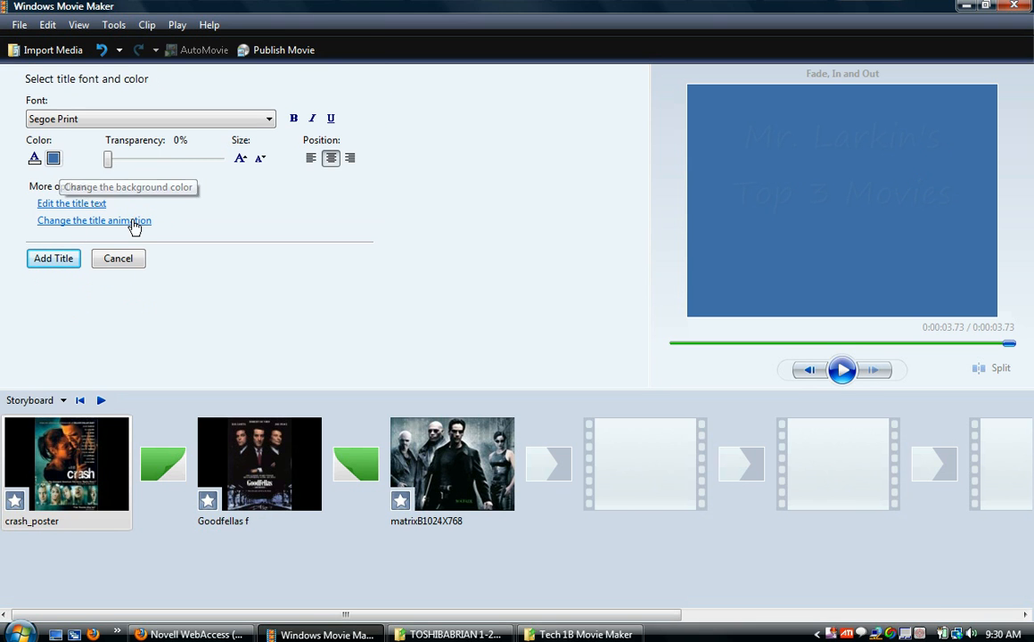
mouse_move(145, 198)
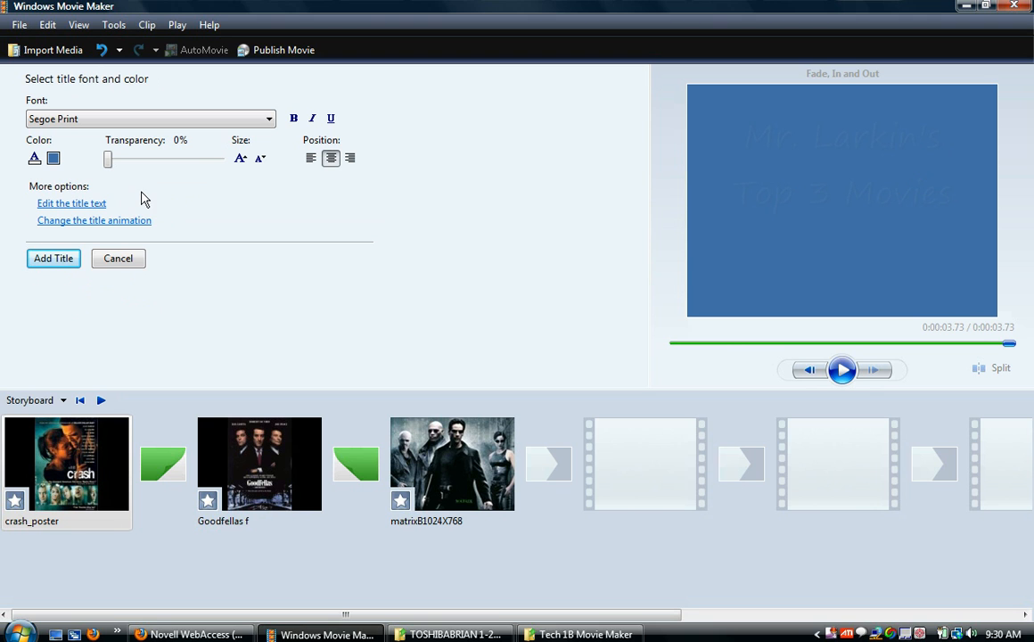
mouse_move(164, 195)
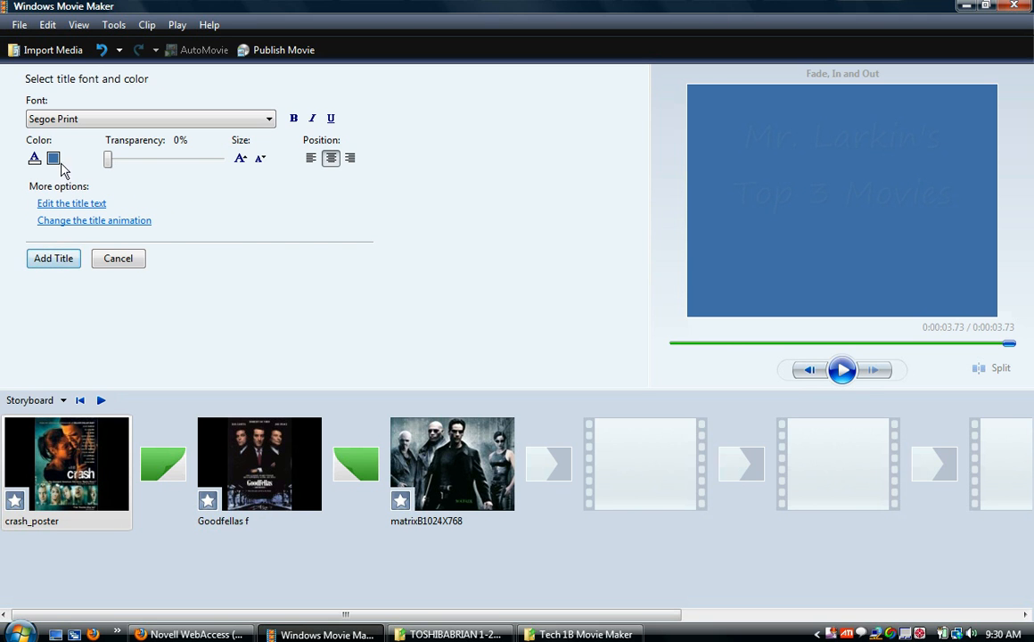
click(53, 257)
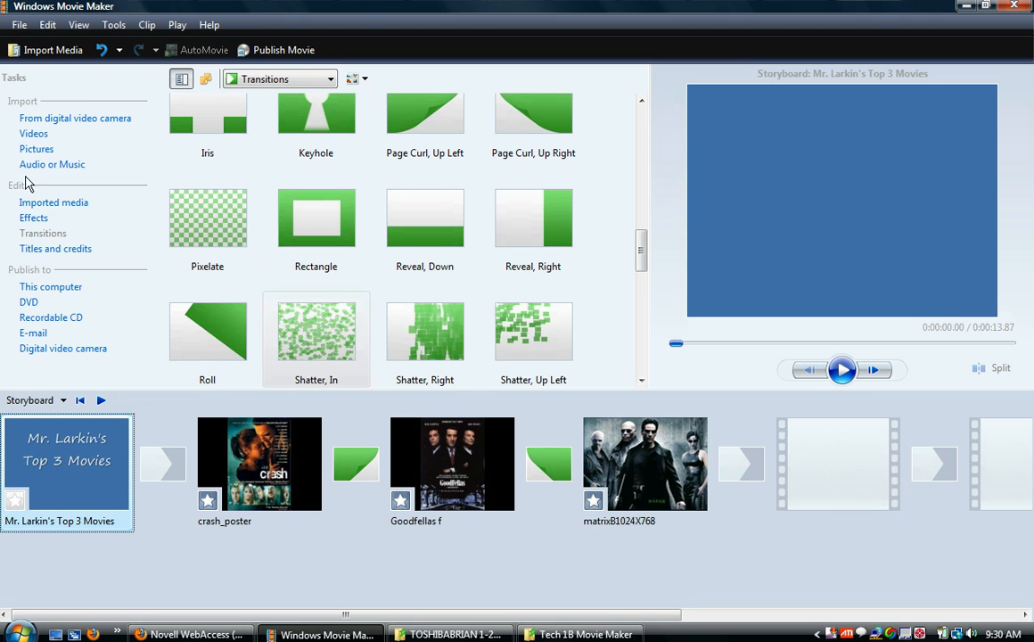
mouse_move(315, 219)
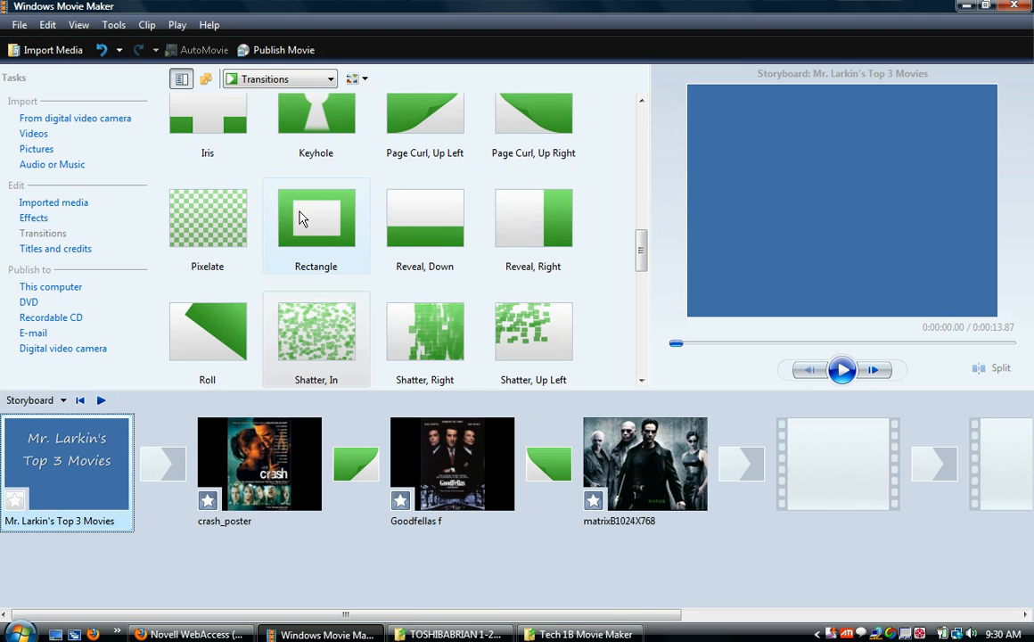
mouse_move(65, 247)
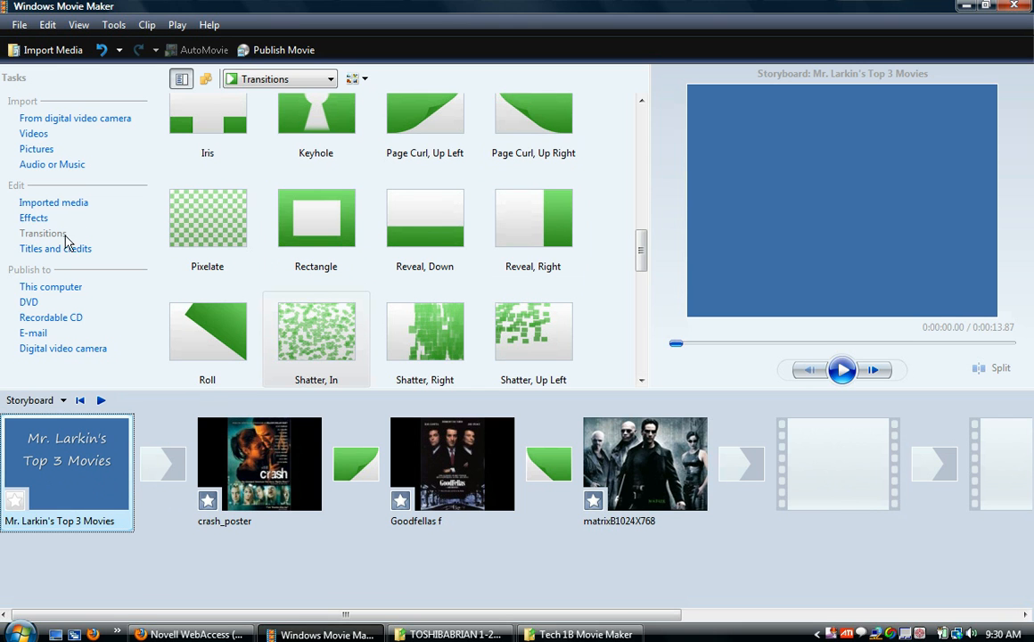
mouse_move(259, 286)
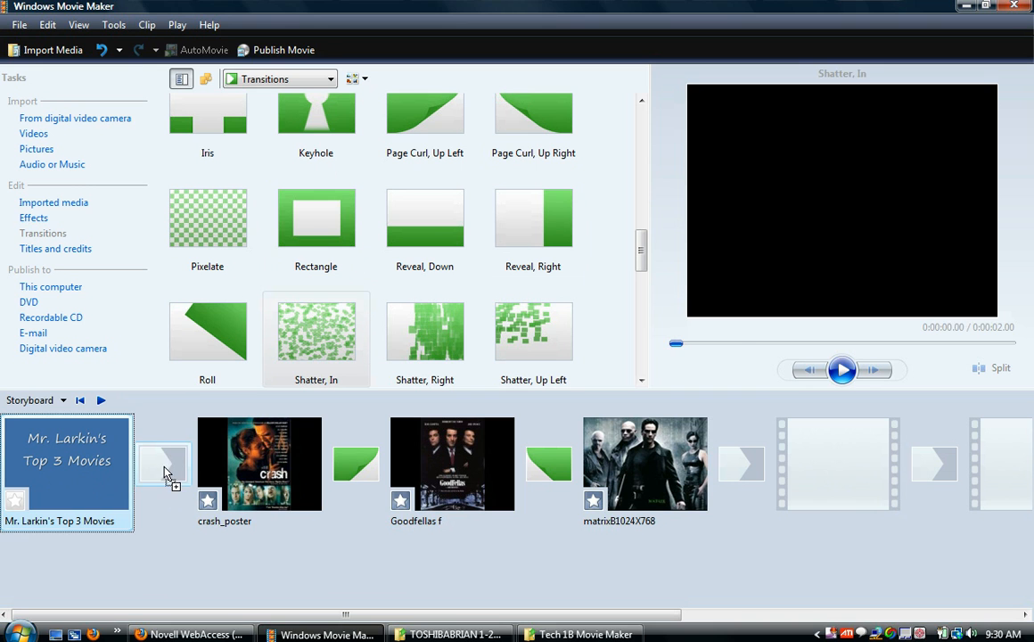
Place a Shatter, In transition between the opening title and crash_poster
click(842, 369)
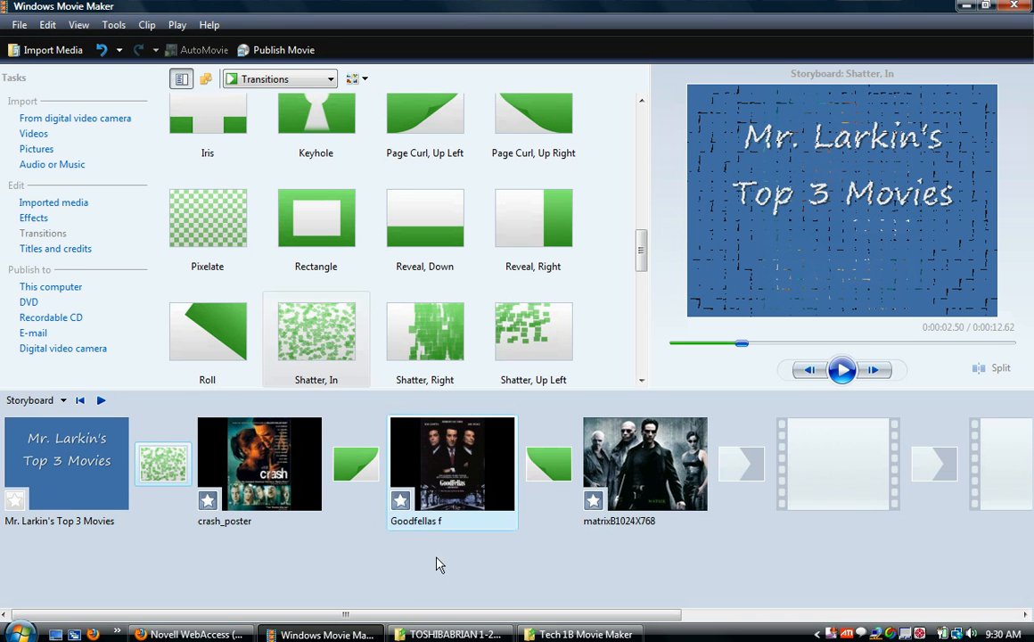
click(67, 459)
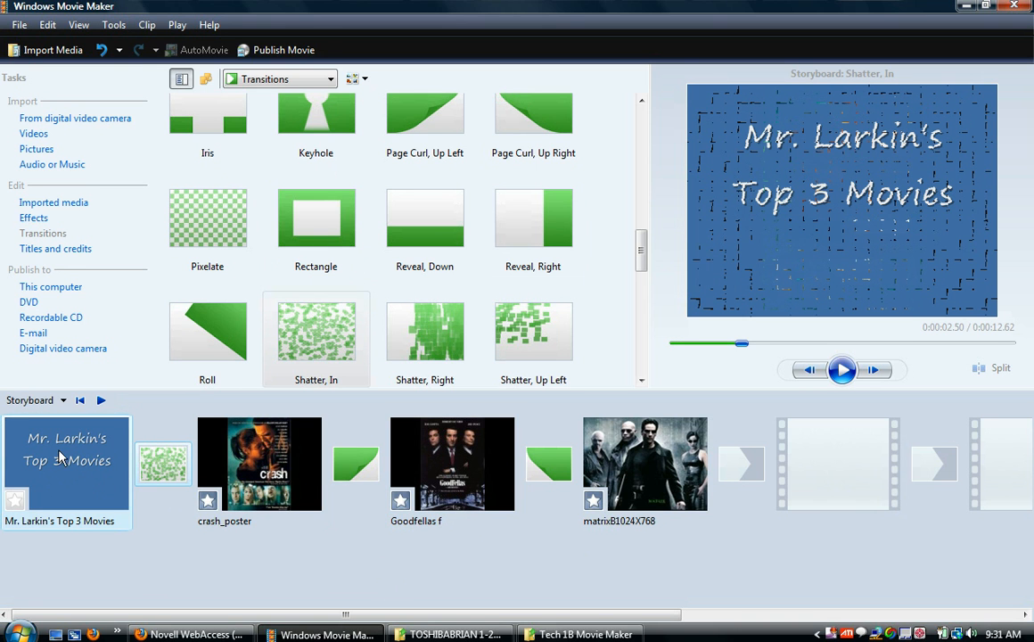
mouse_move(78, 471)
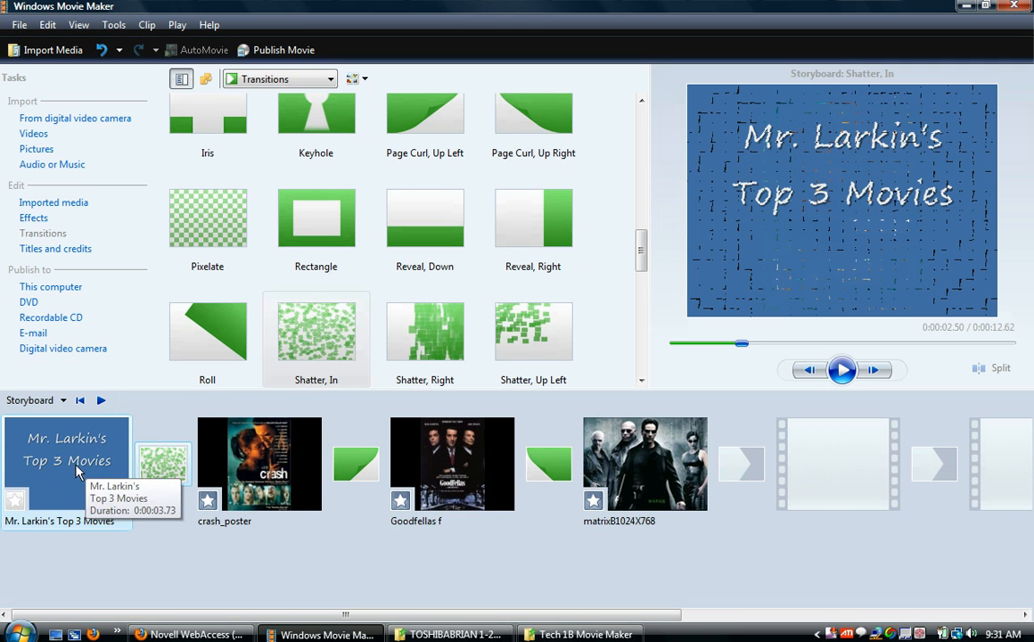
click(260, 463)
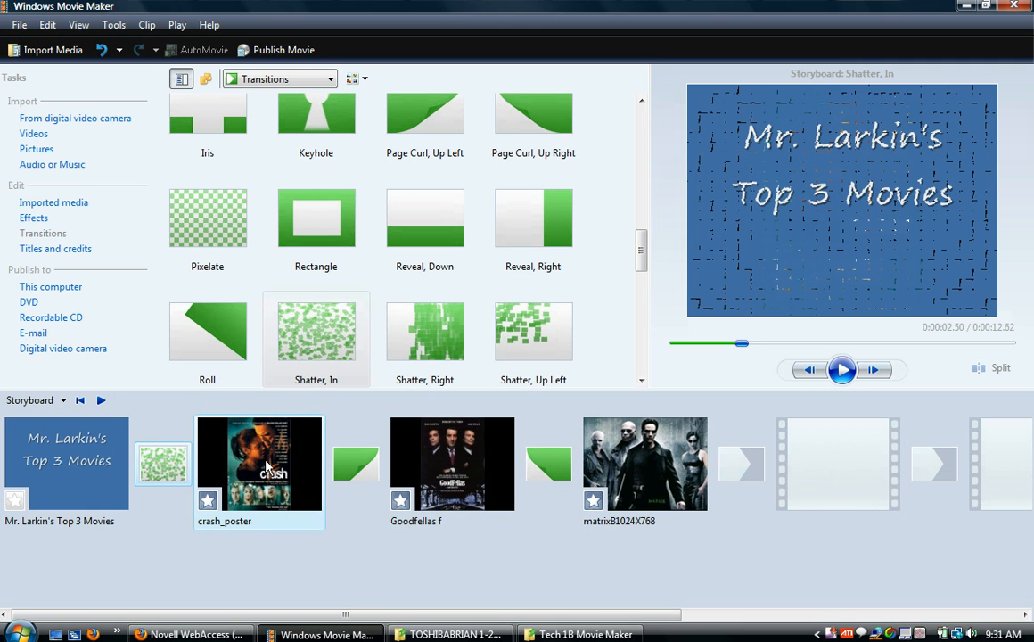
mouse_move(267, 468)
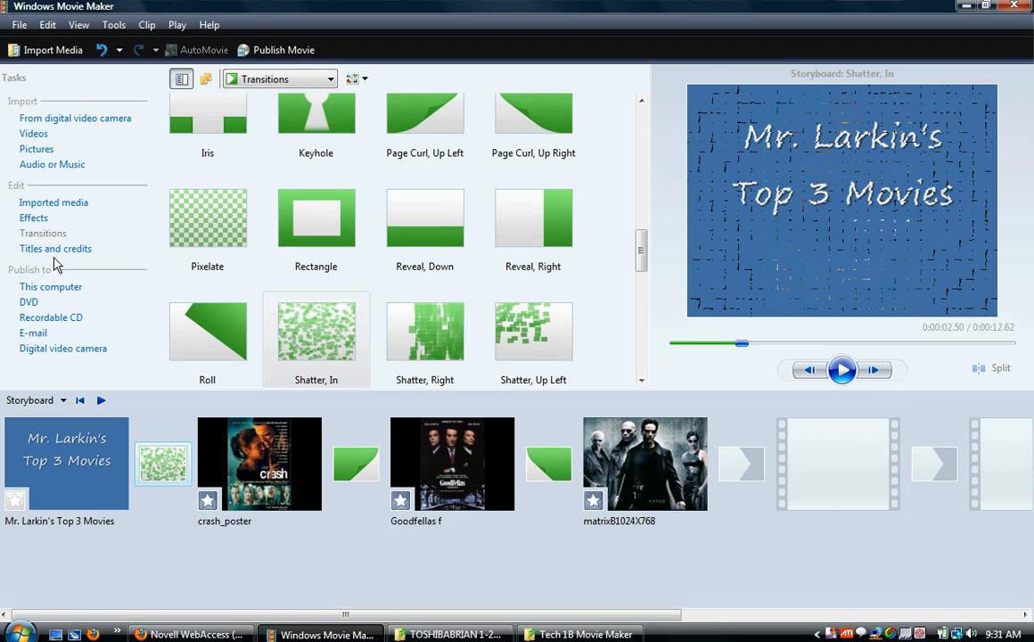
click(55, 248)
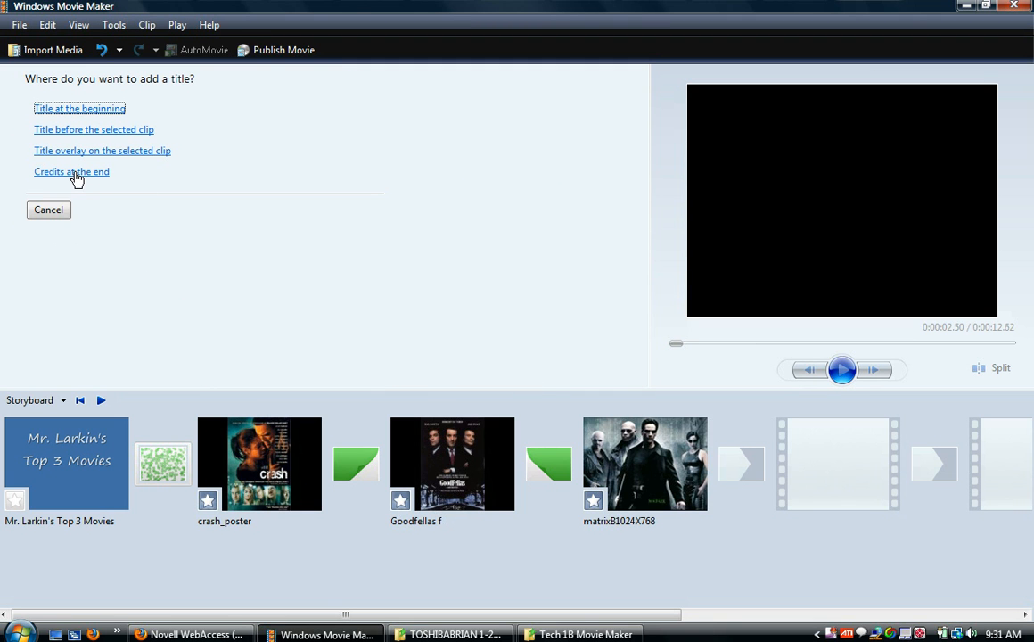
click(71, 171)
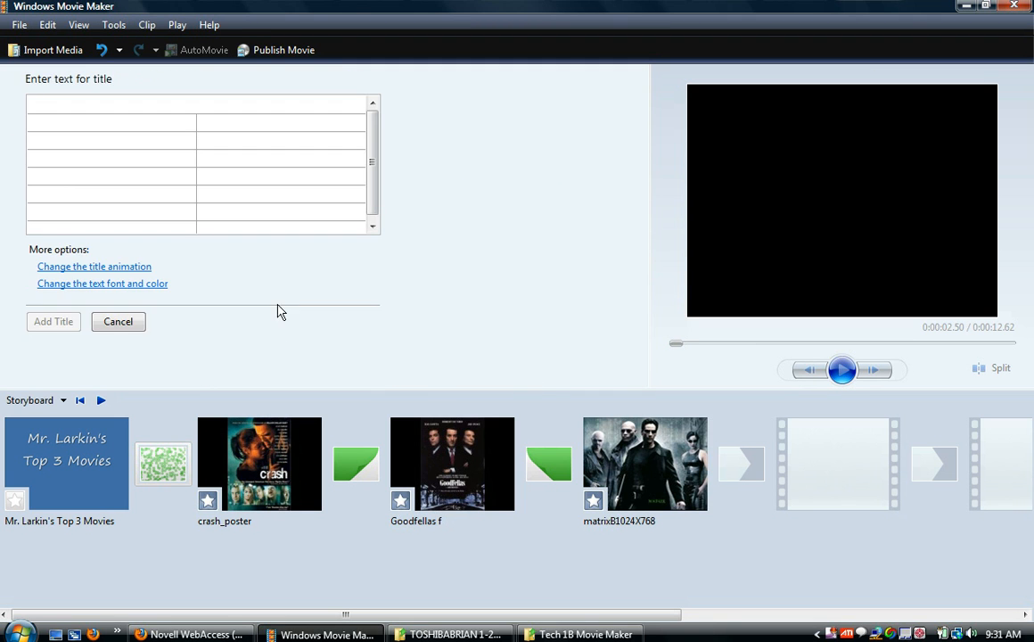
click(842, 369)
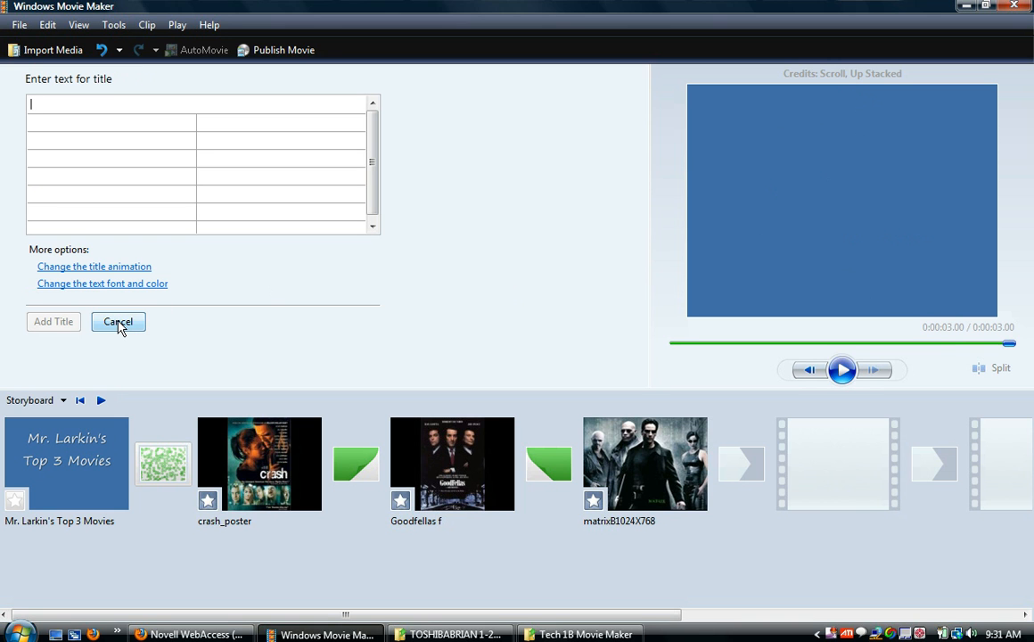
click(118, 321)
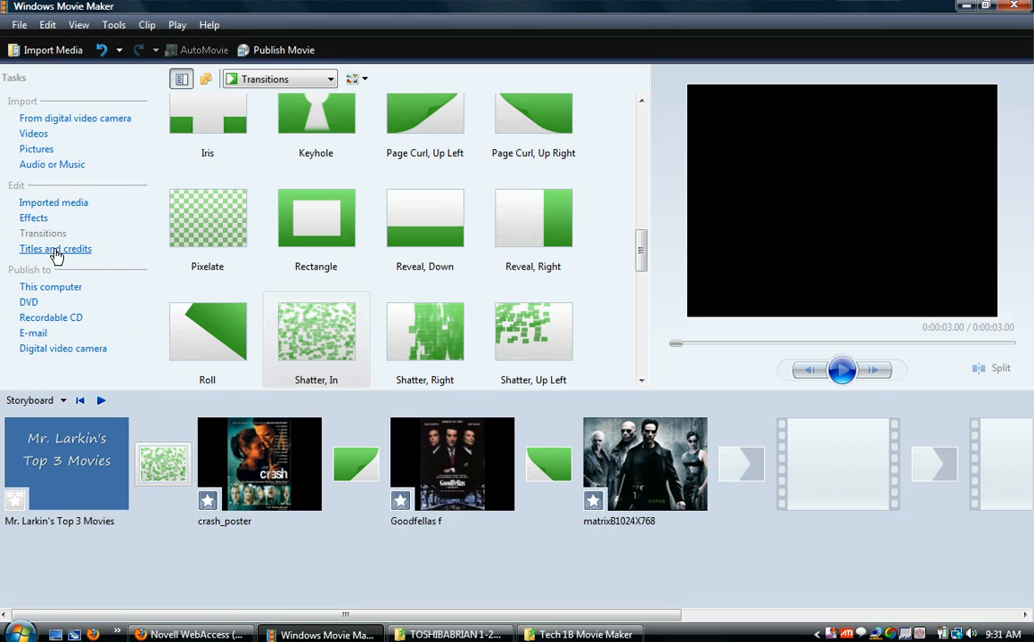
Create a 'The End' title clip and add it to the storyboard
click(55, 248)
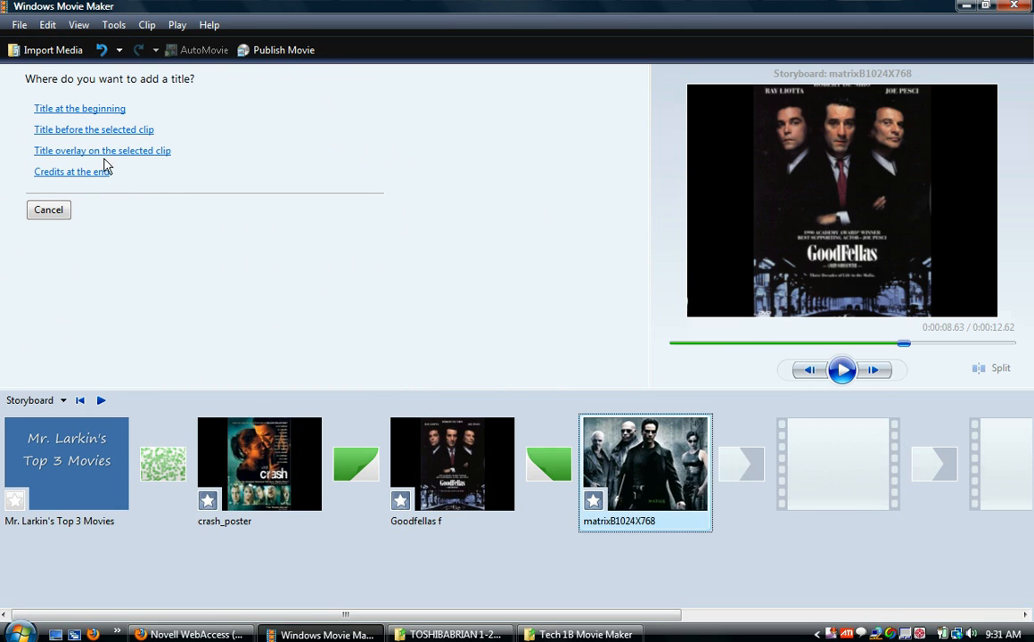
mouse_move(71, 134)
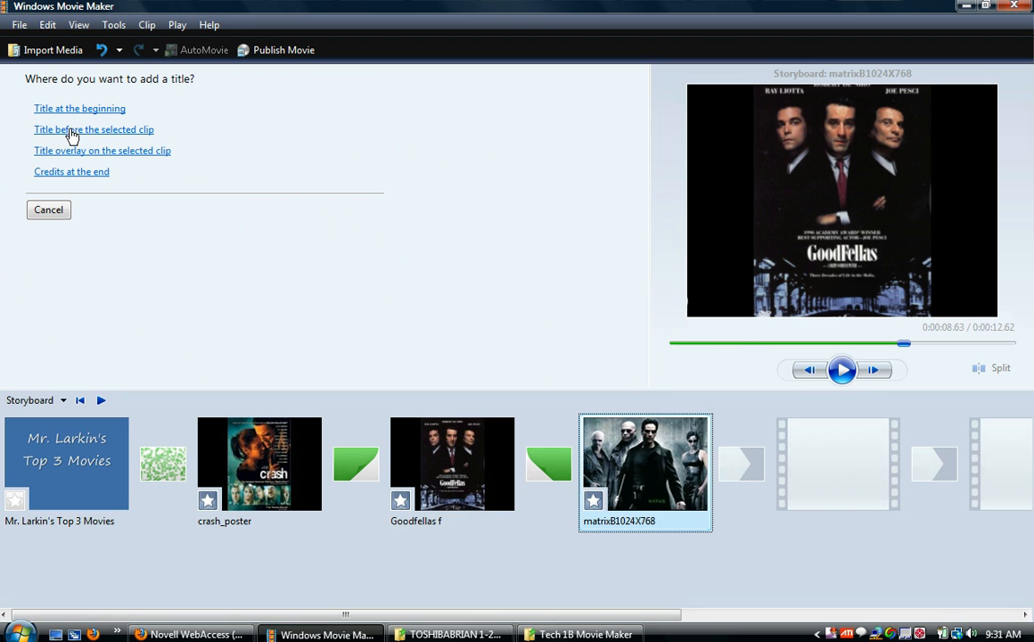
mouse_move(75, 122)
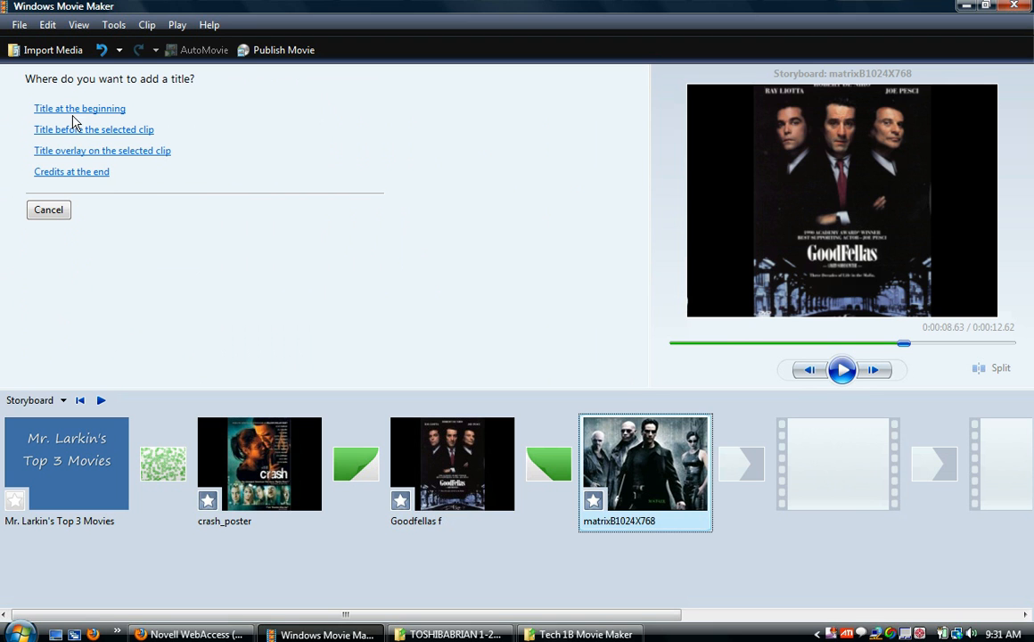
mouse_move(85, 159)
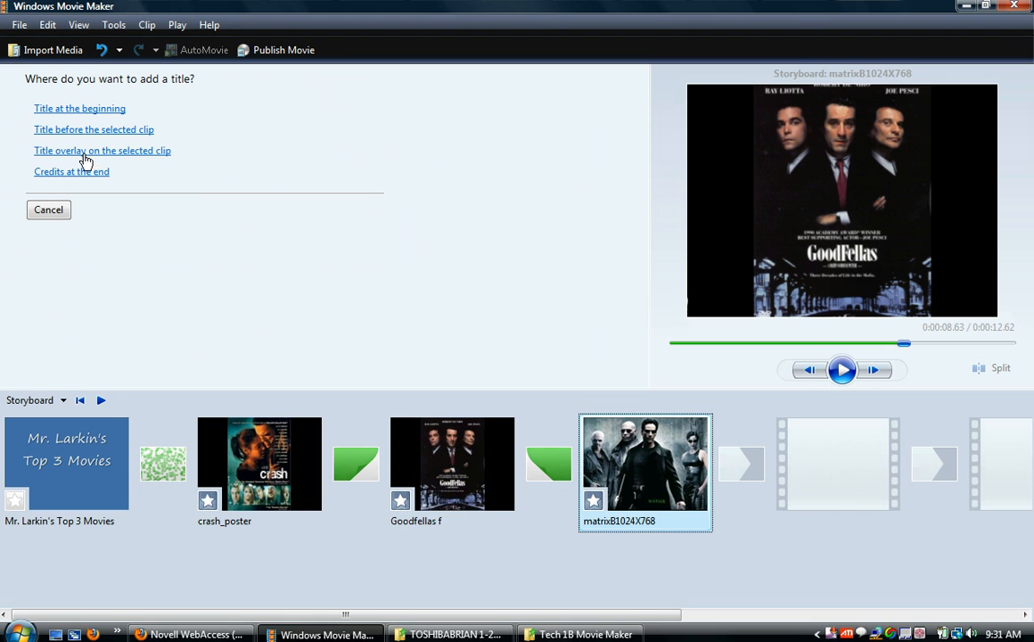
mouse_move(131, 183)
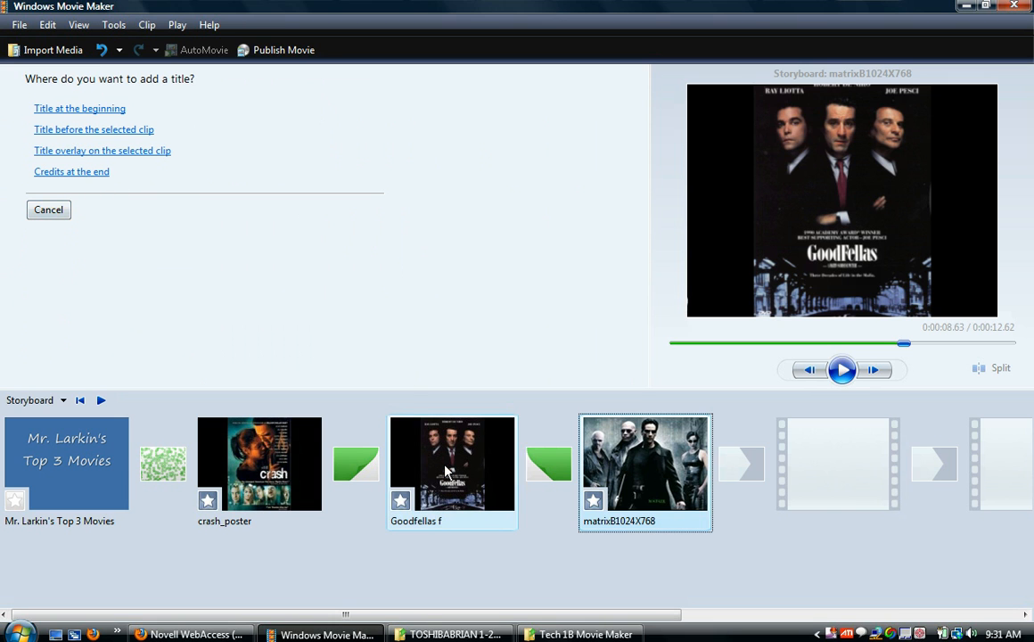
click(451, 464)
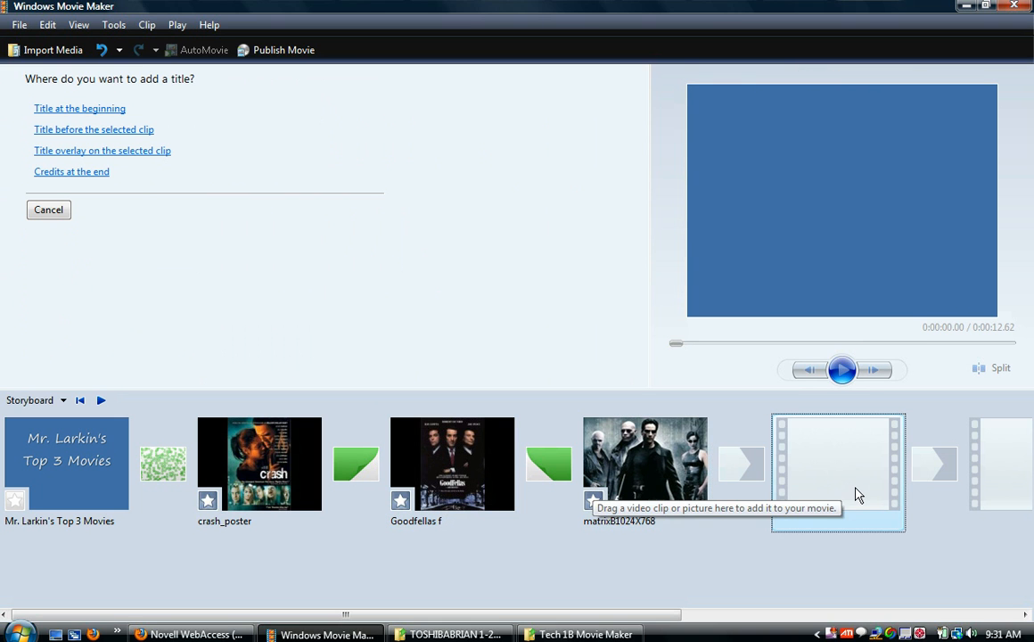
mouse_move(71, 135)
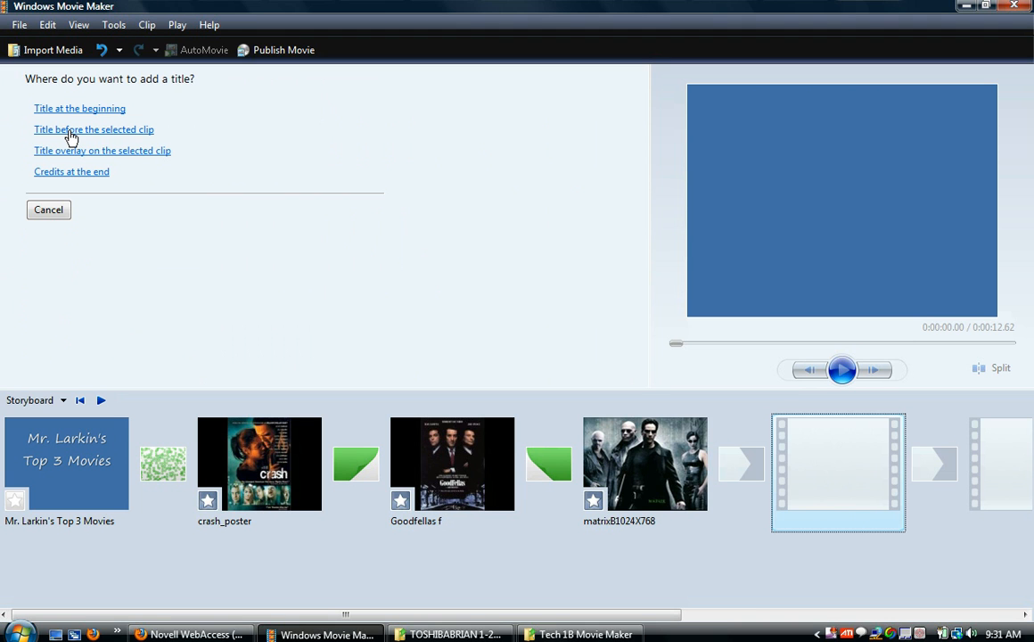
click(94, 129)
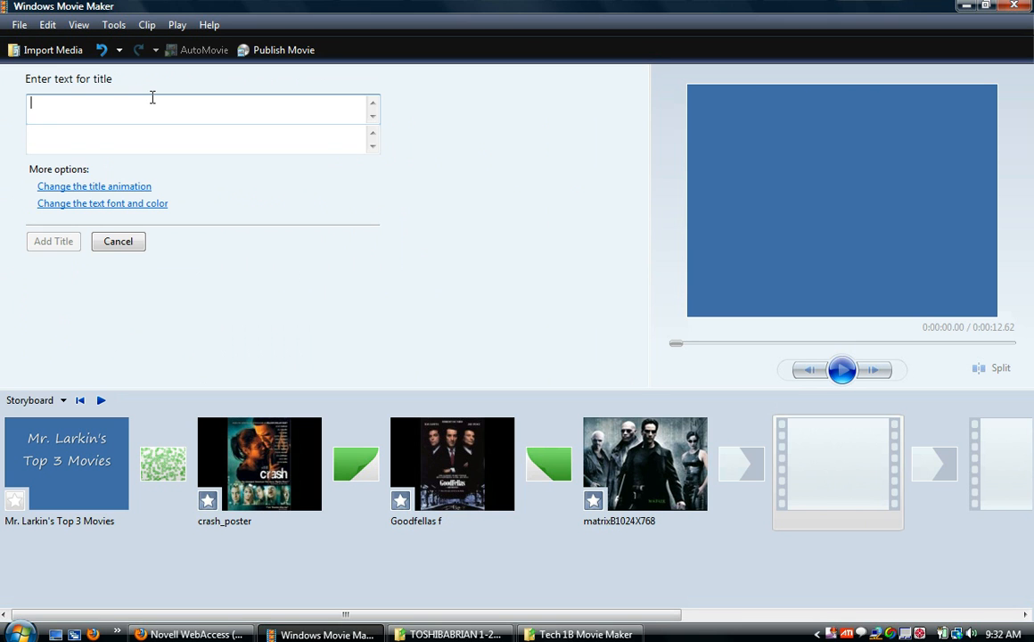
text(The E)
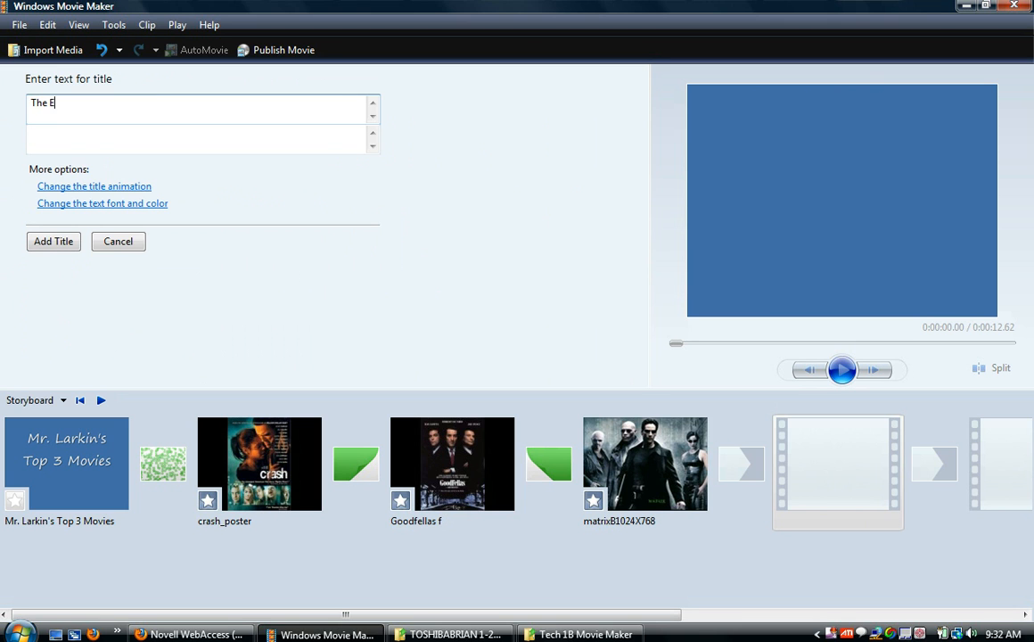
text(nd)
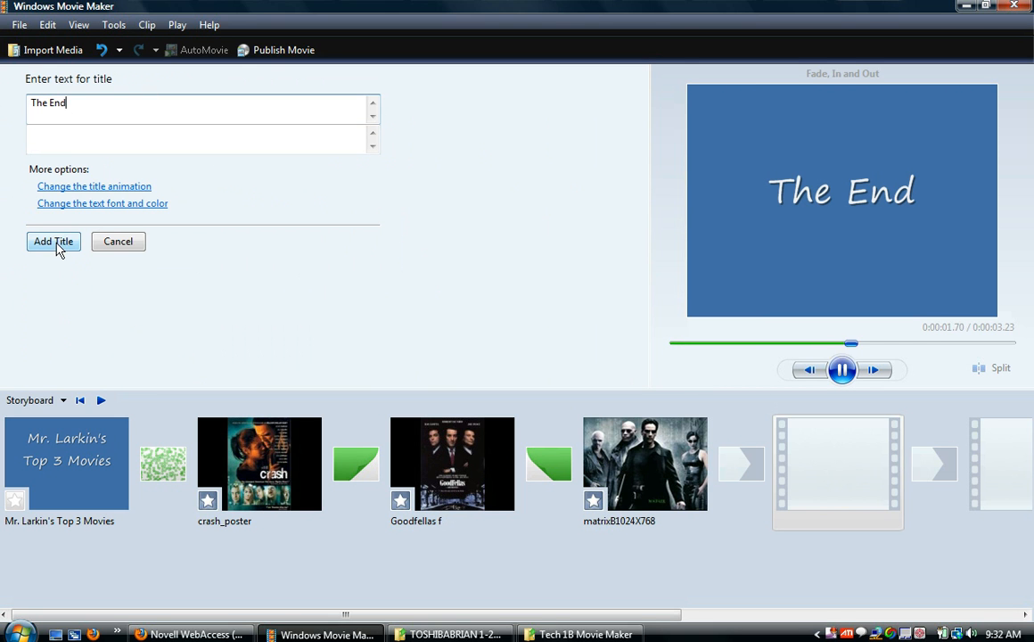
click(53, 241)
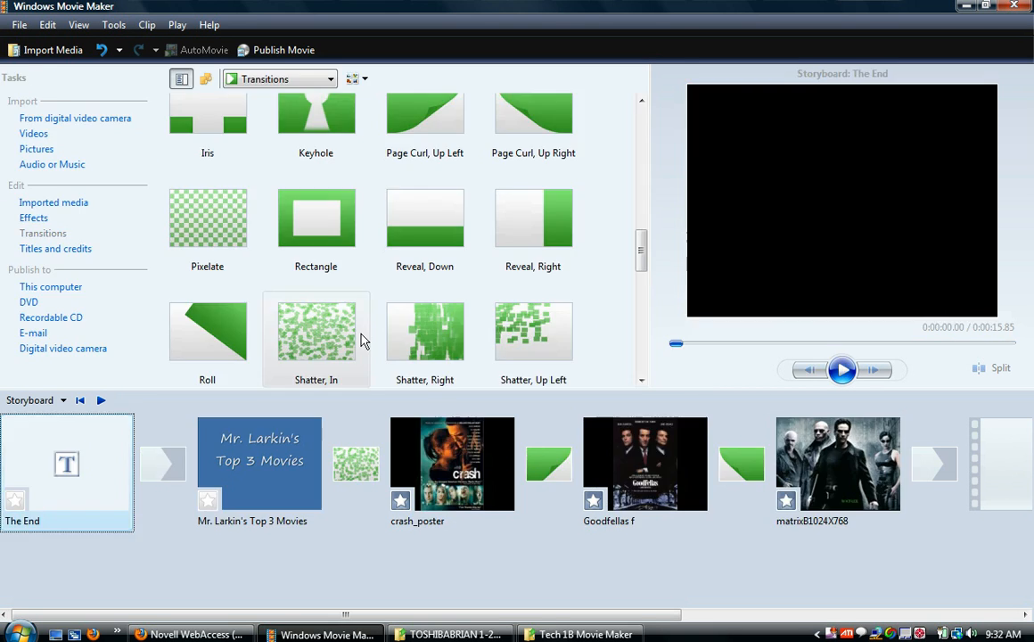
Move the The End title clip to follow the matrix poster
click(67, 459)
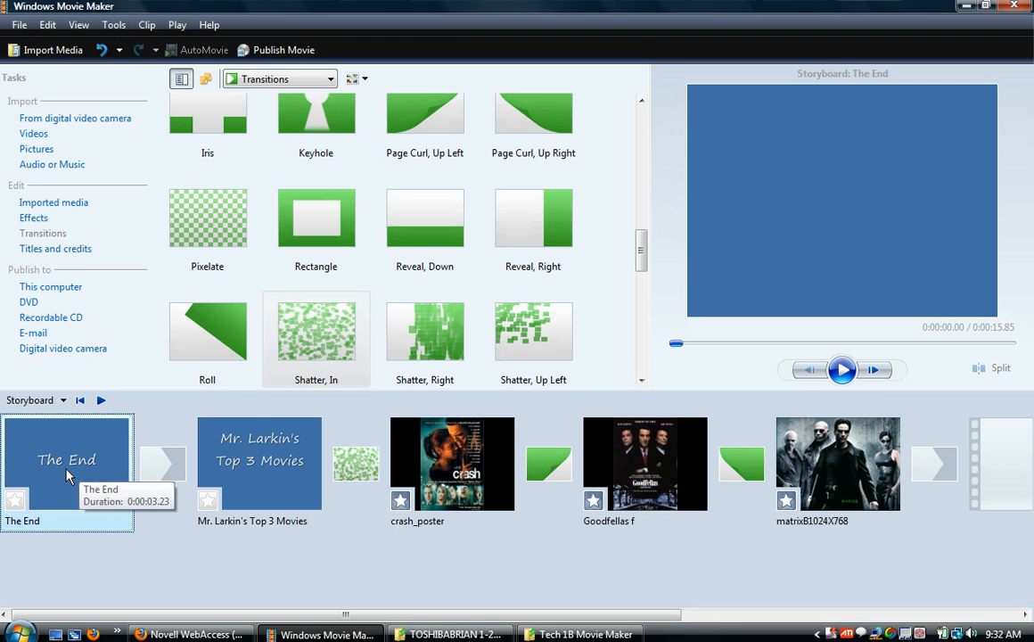
mouse_move(1007, 482)
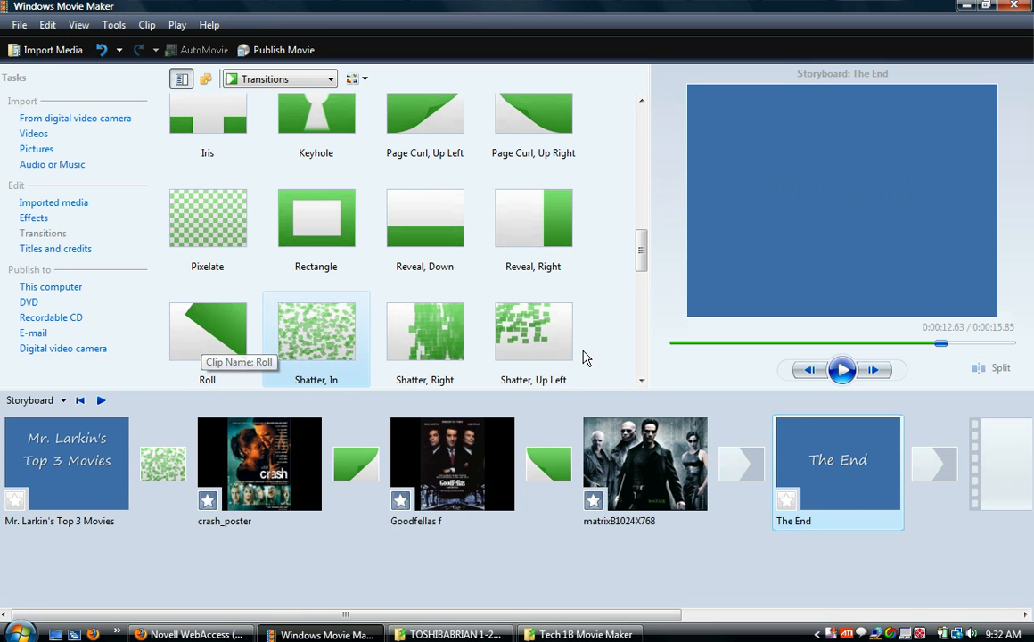
Add a Wipe, Narrow Right transition between the matrix clip and The End
scroll(down, 3)
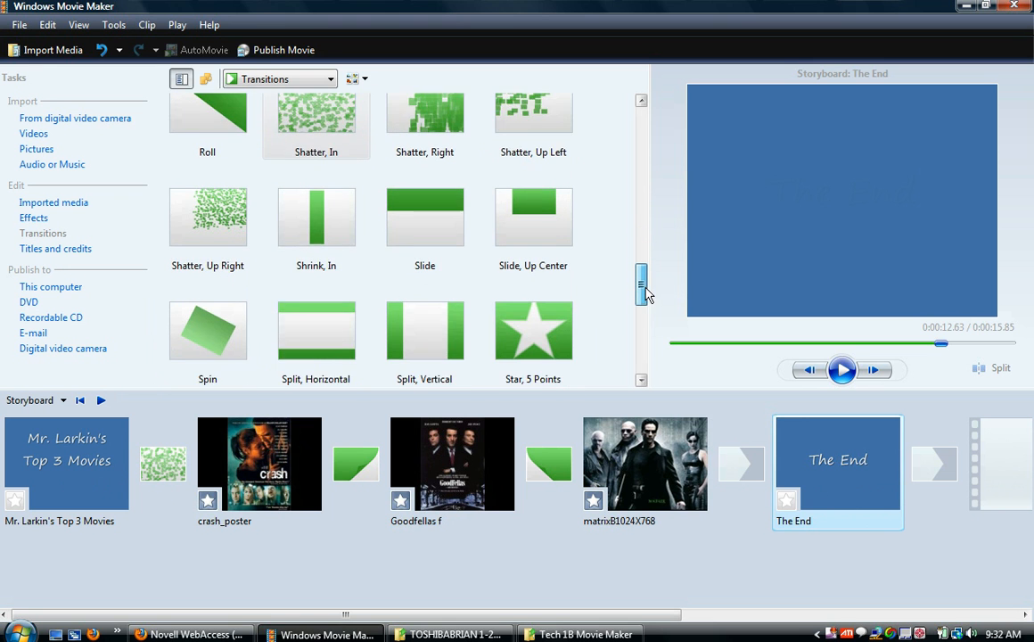
scroll(down, 3)
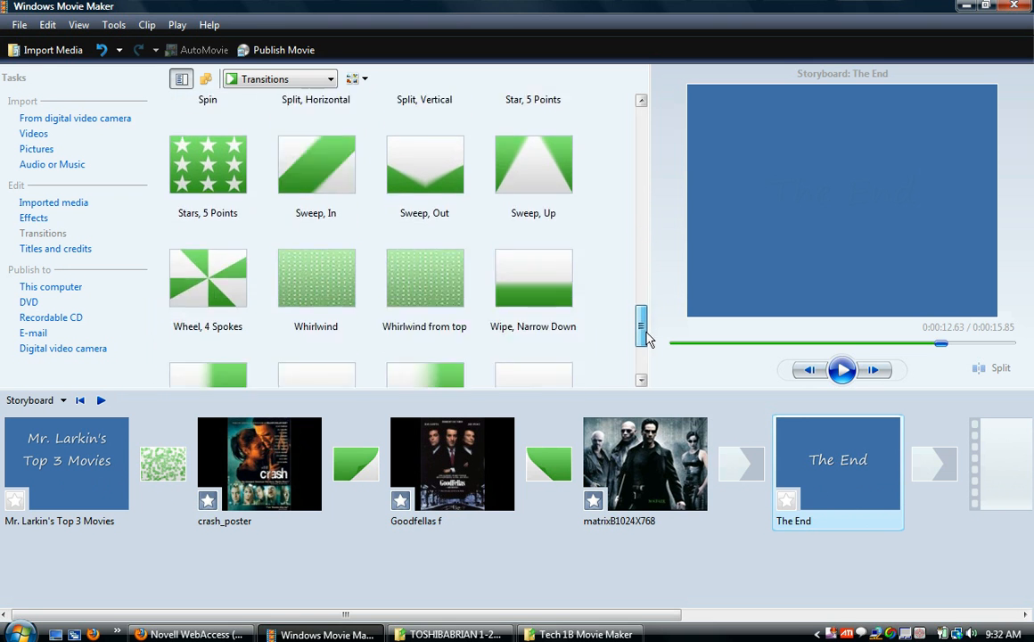
scroll(down, 3)
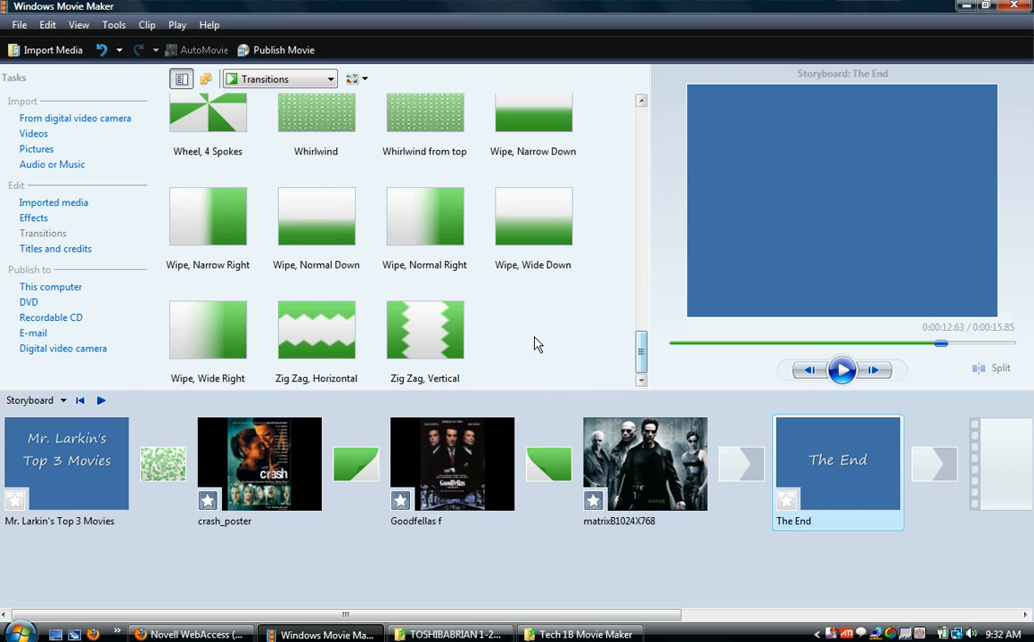
click(208, 216)
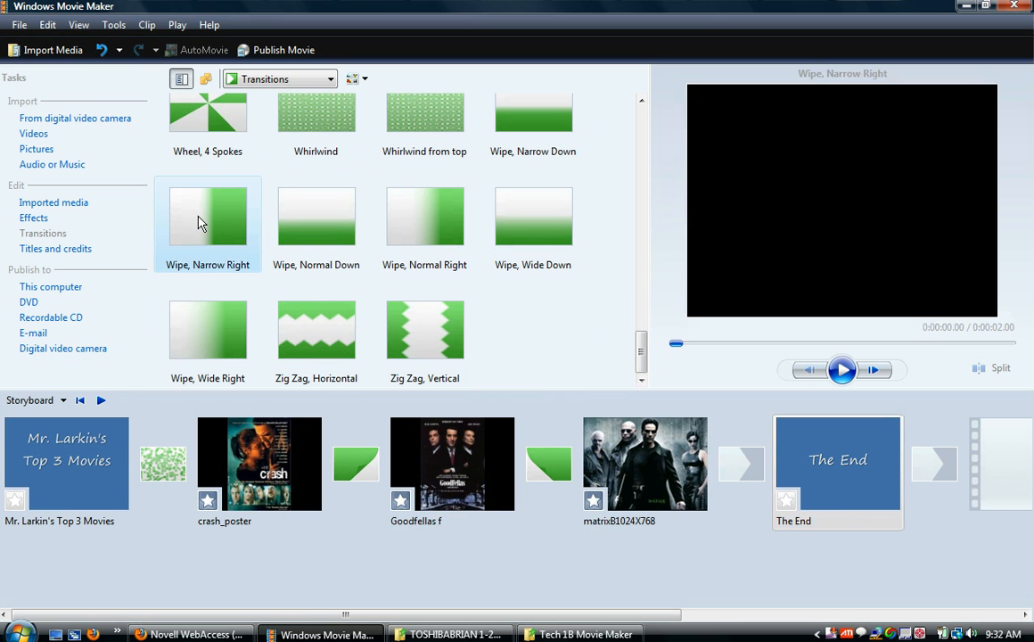
click(841, 369)
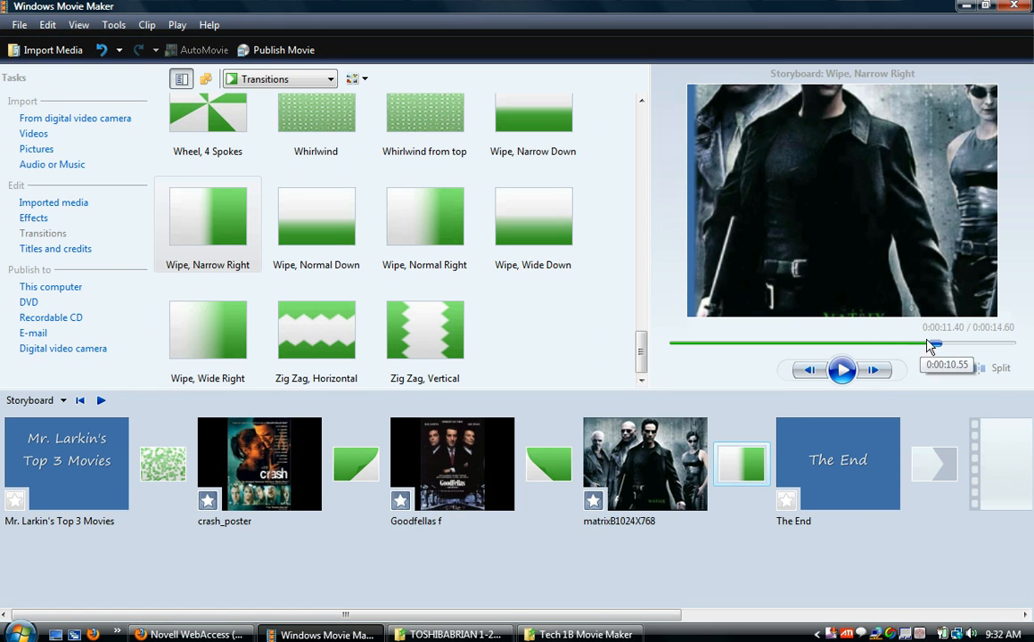
click(842, 369)
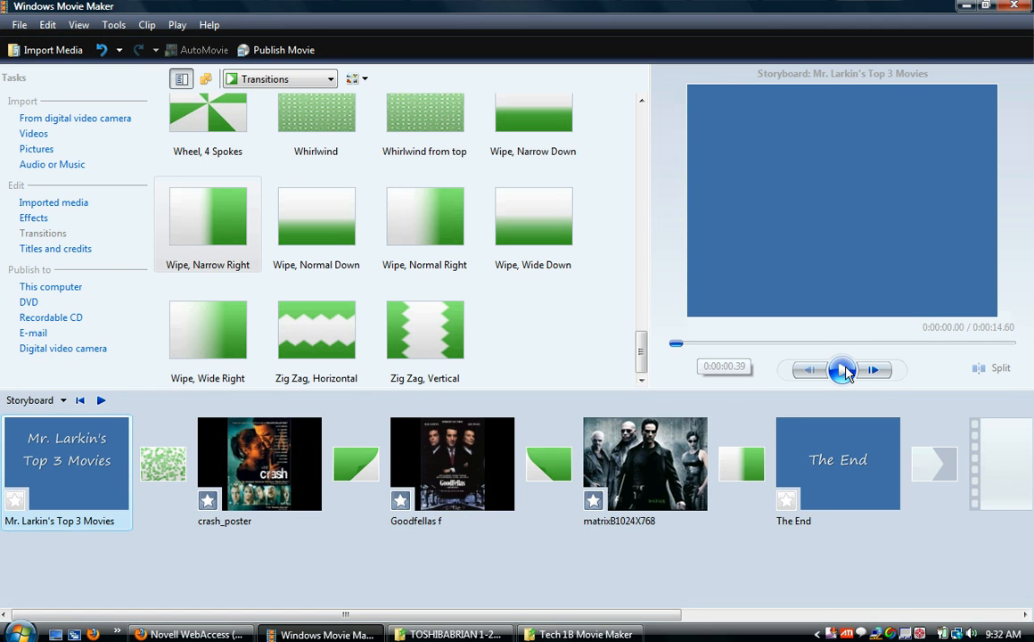
click(842, 370)
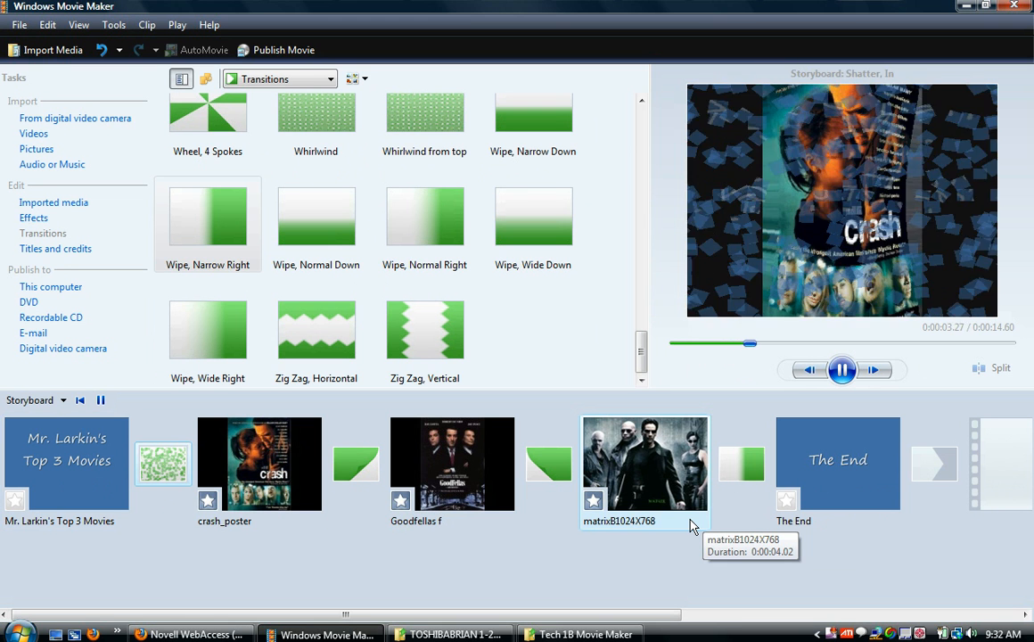
click(258, 462)
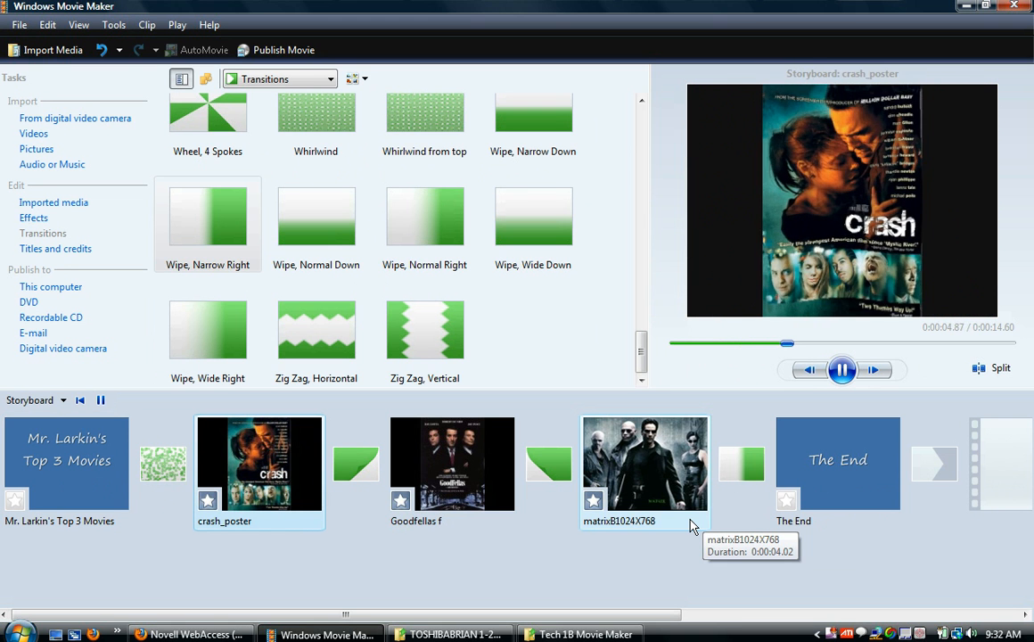
click(452, 463)
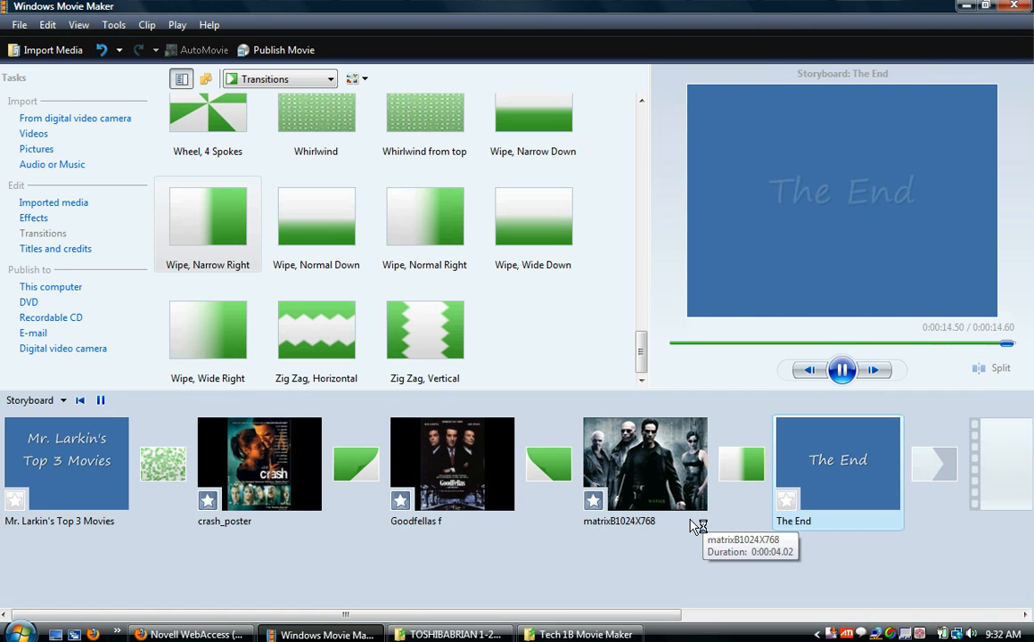
click(841, 369)
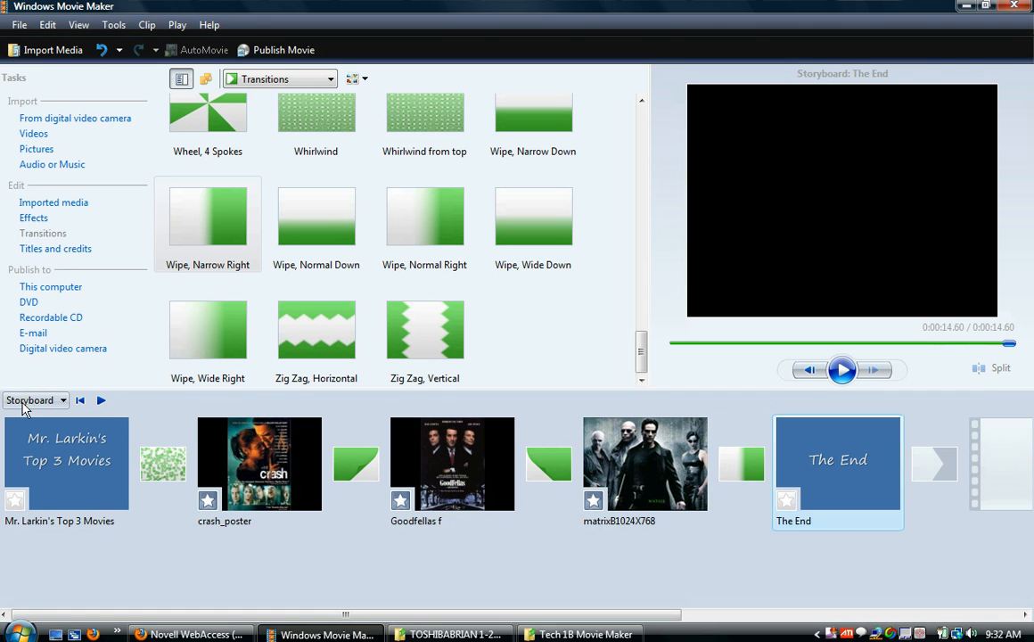
In Timeline view, lengthen the matrix clip for a 15.62-second movie and play it
click(30, 400)
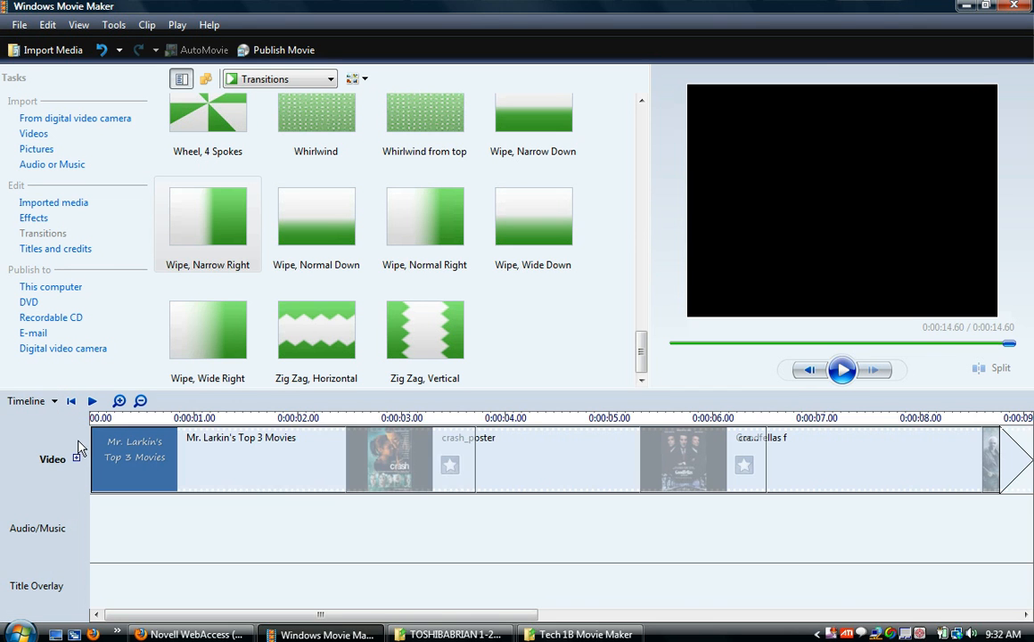
scroll(right, 3)
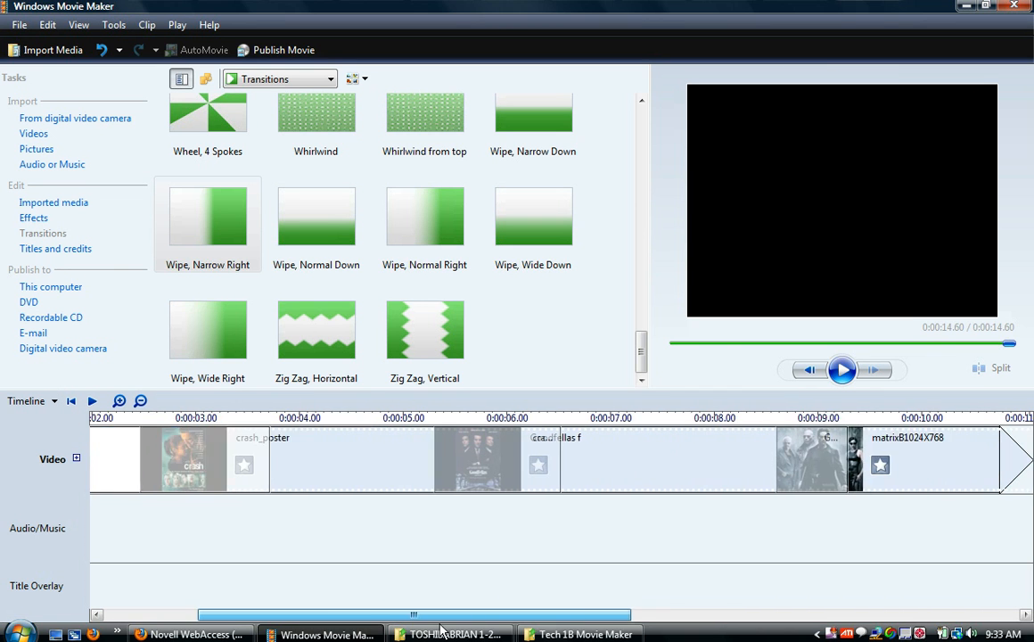
scroll(right, 3)
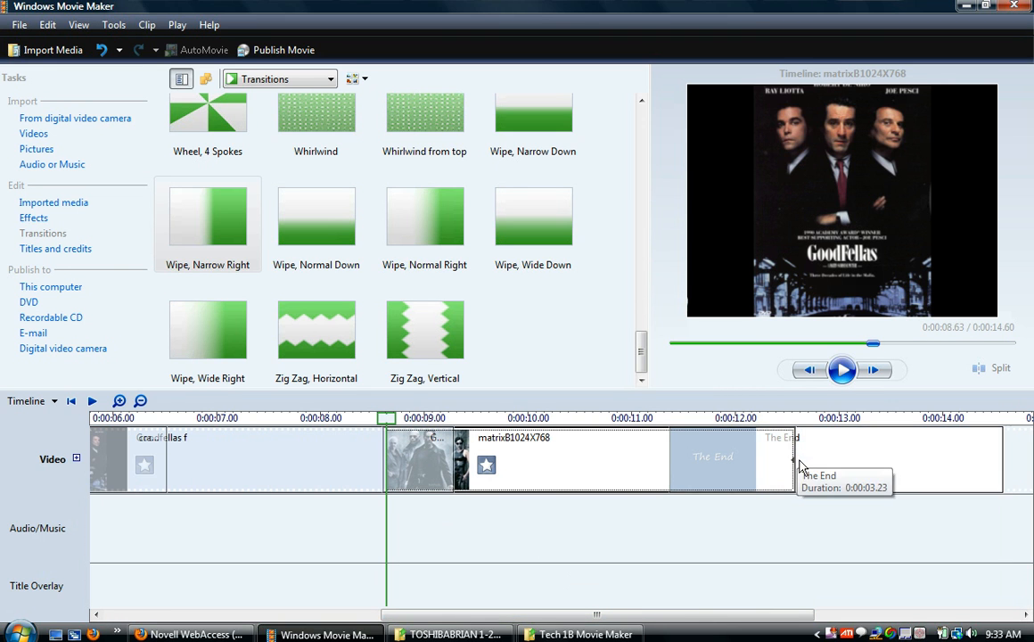
click(579, 460)
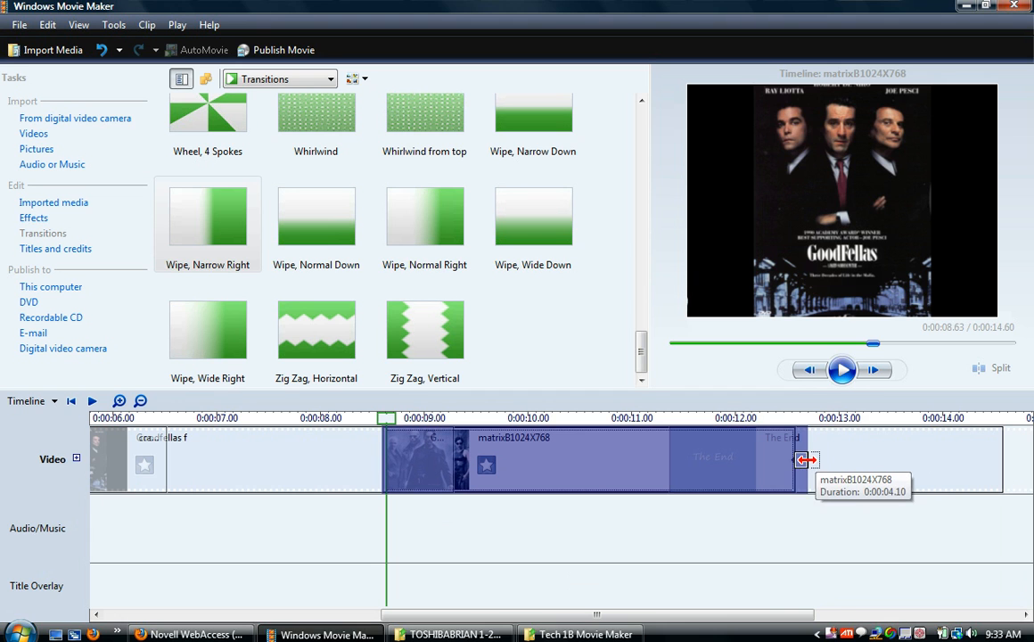
drag(807, 459, 887, 459)
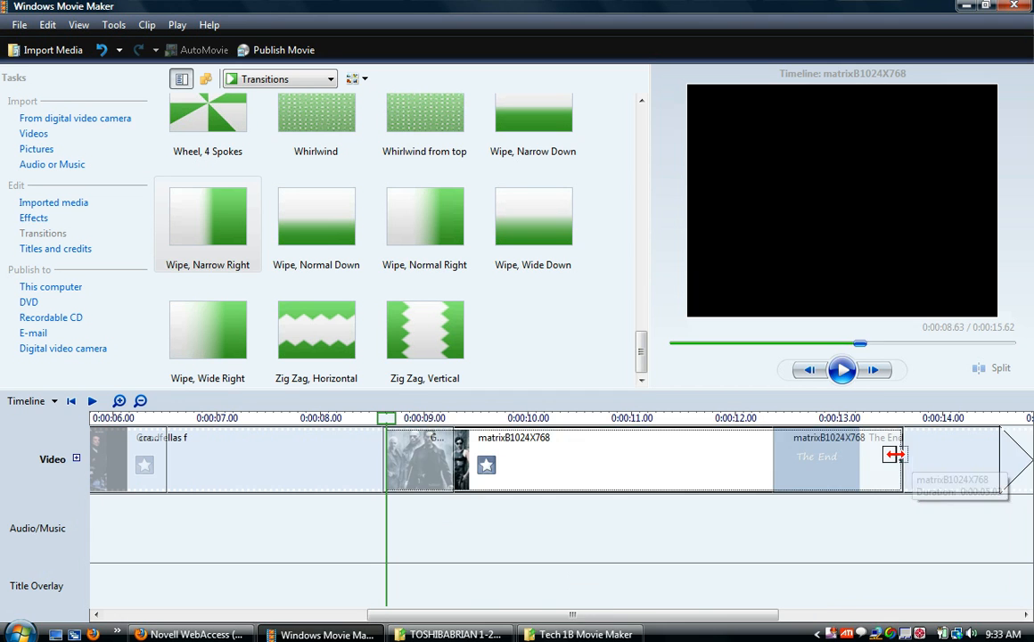
click(842, 369)
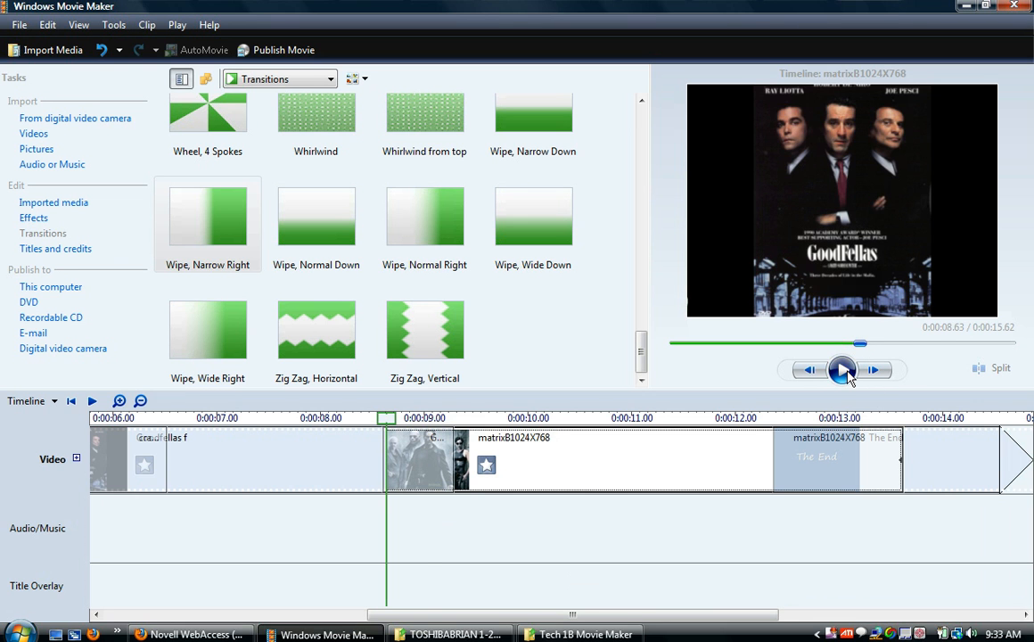
click(843, 370)
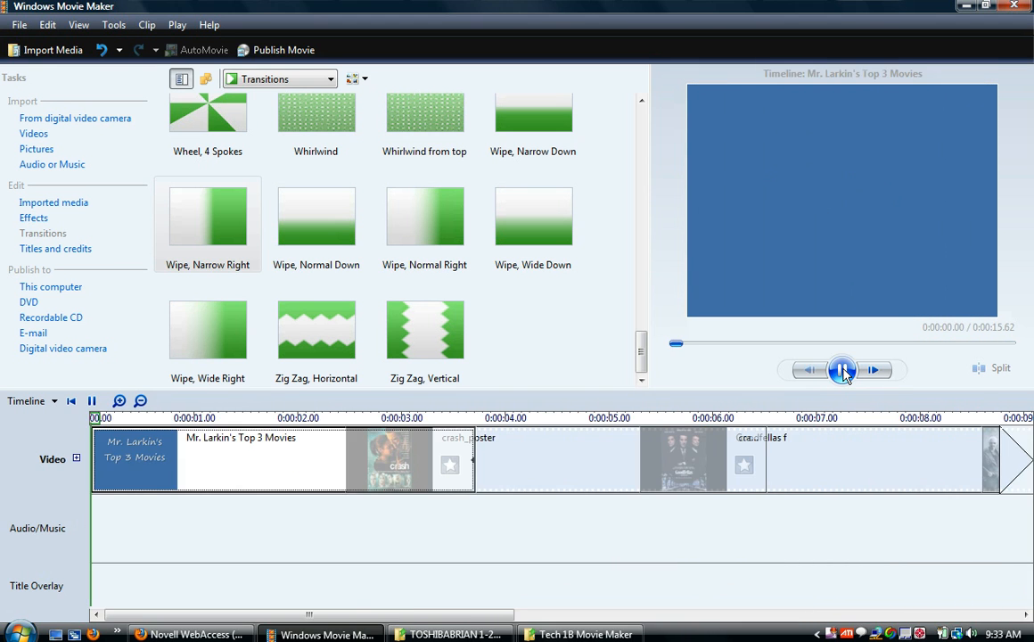
Pause the preview on the opening title card and show the File menu
click(843, 369)
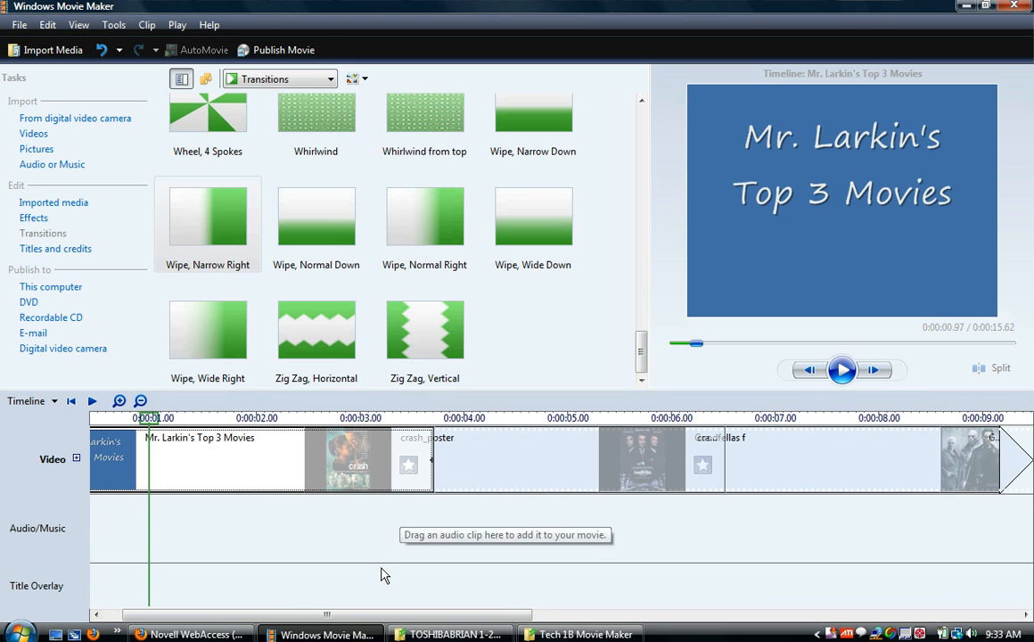
mouse_move(345, 410)
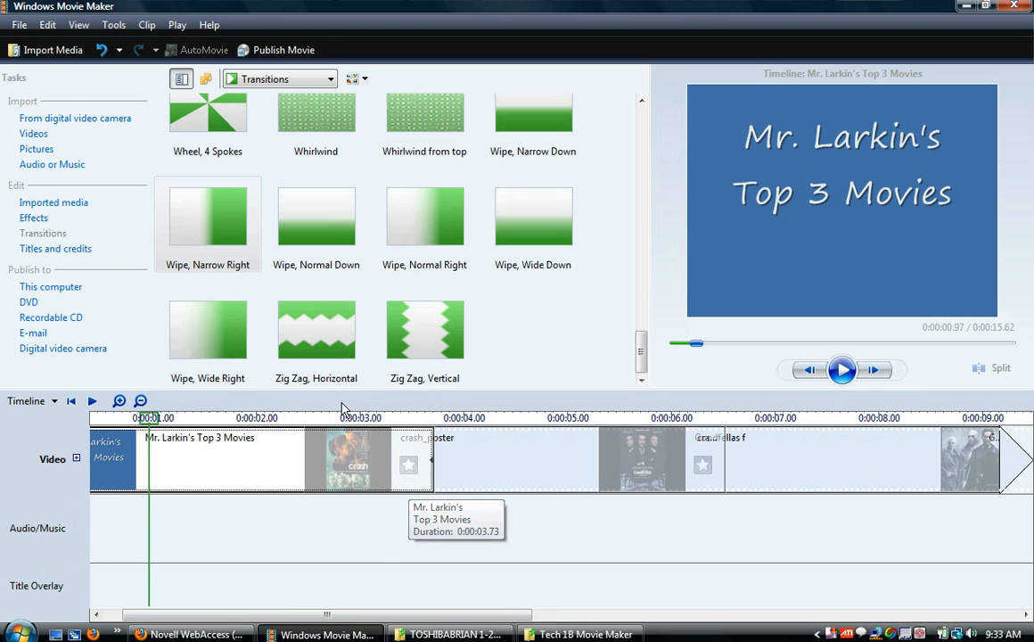
mouse_move(20, 34)
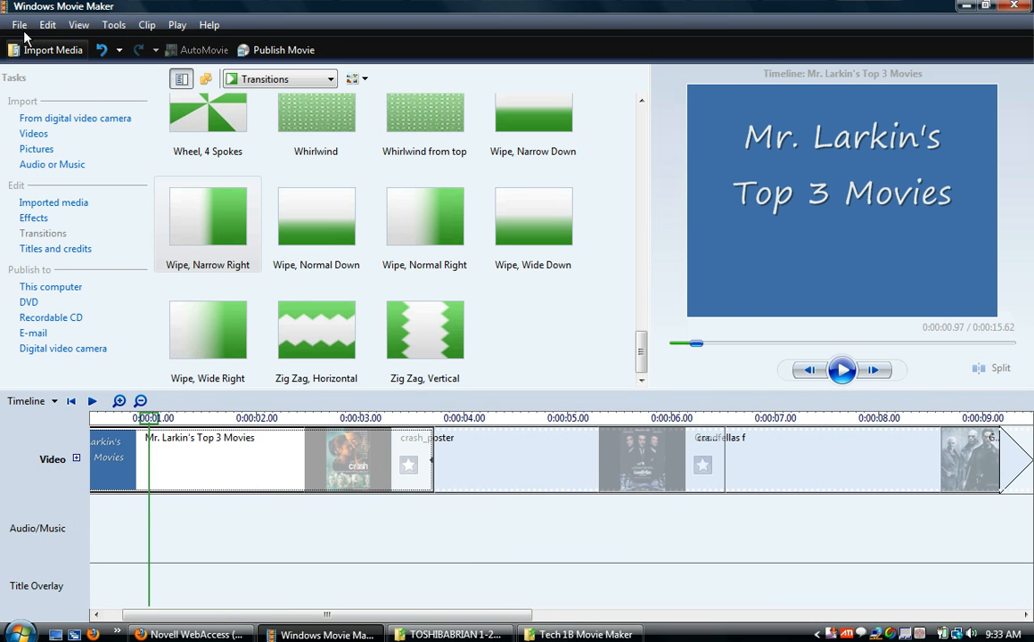
click(19, 24)
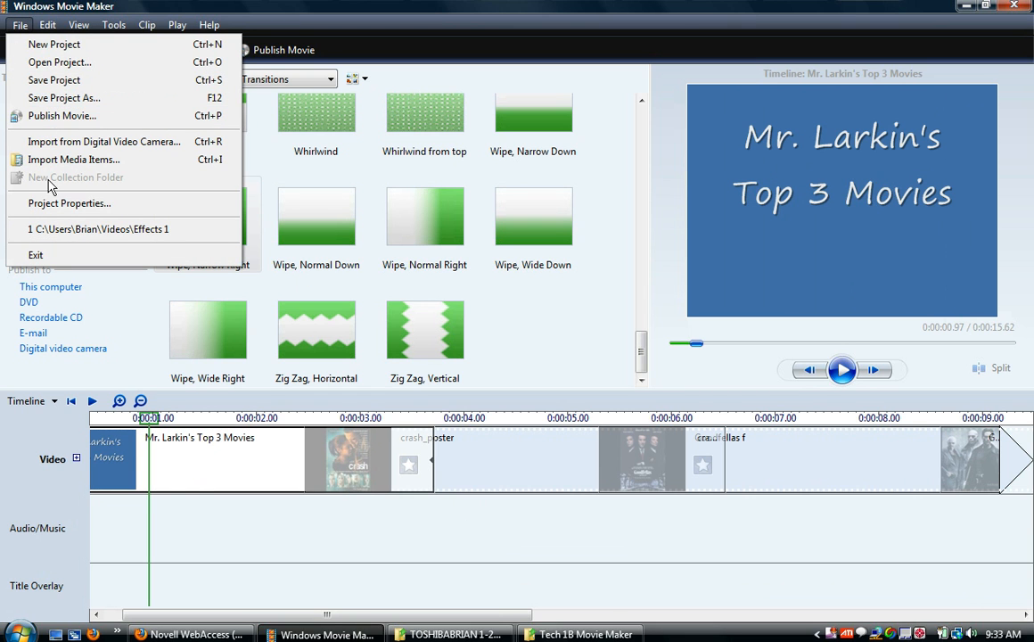
mouse_move(899, 399)
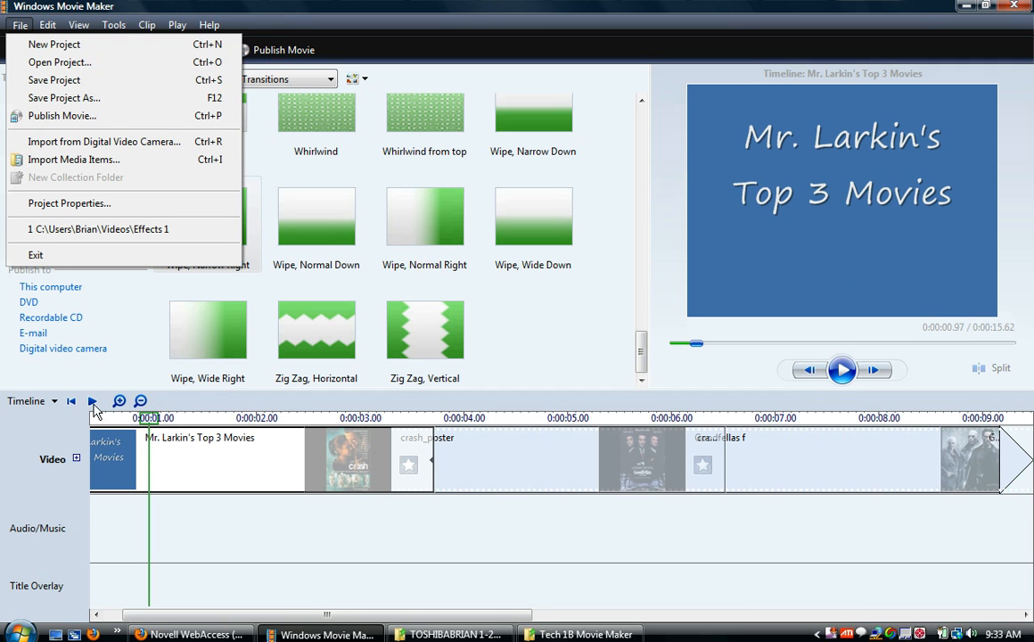
Switch the project from Timeline to Storyboard view
click(32, 400)
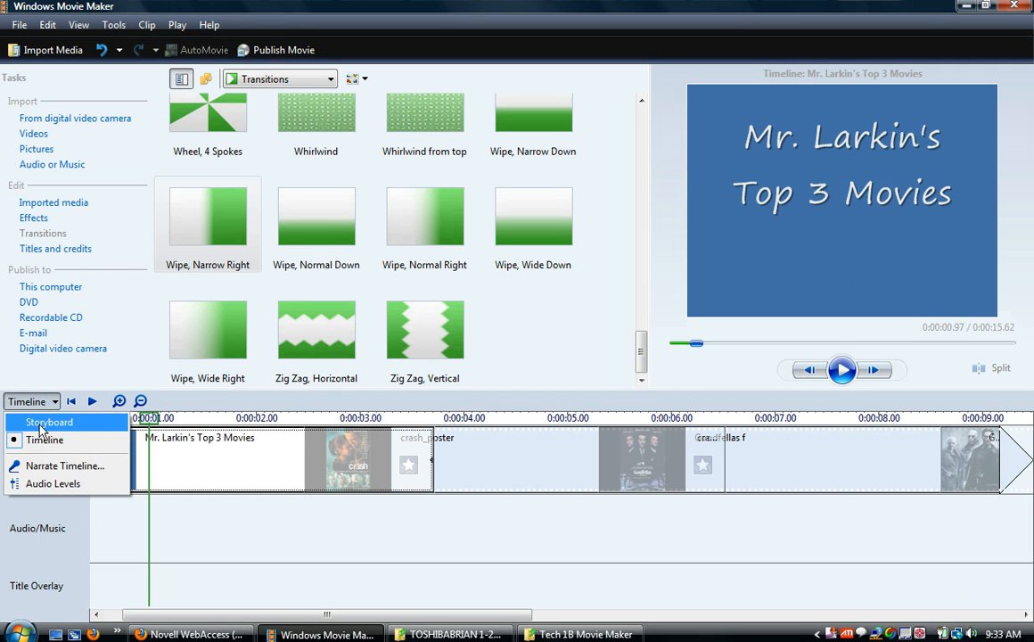
click(49, 421)
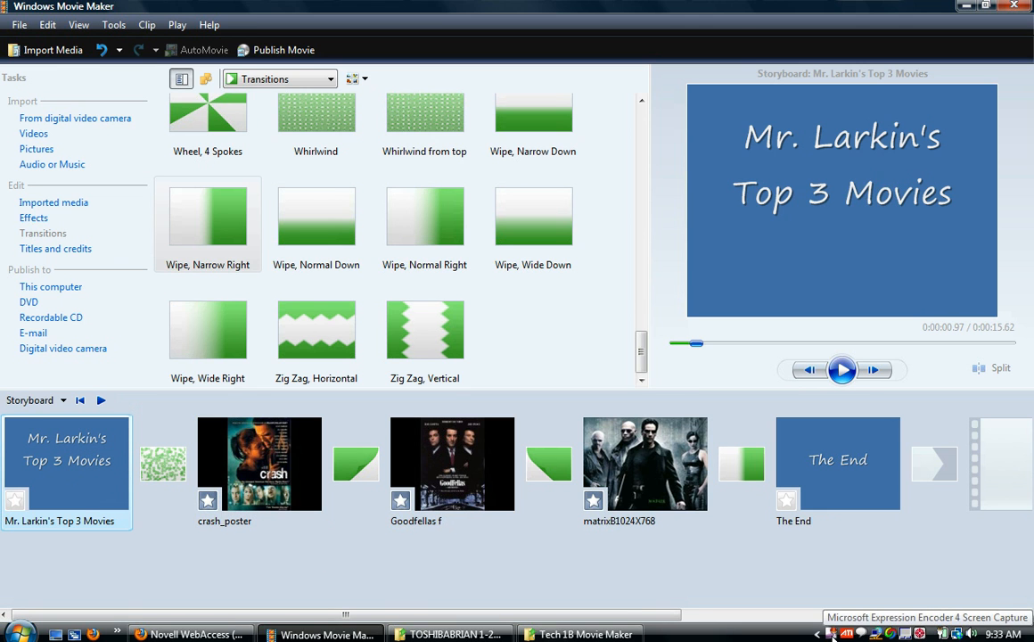
mouse_move(763, 616)
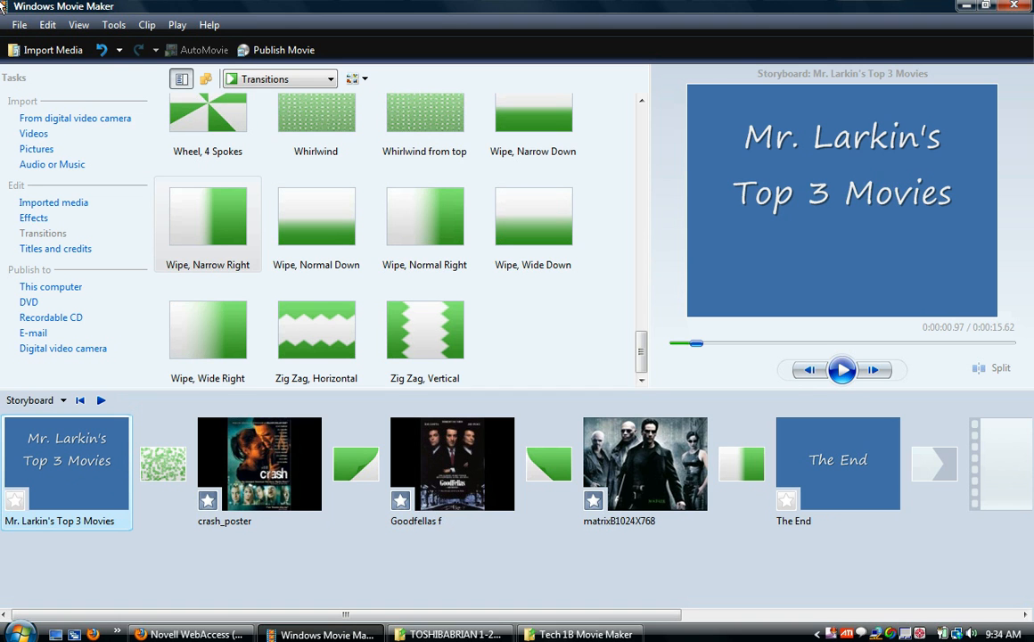
mouse_move(280, 7)
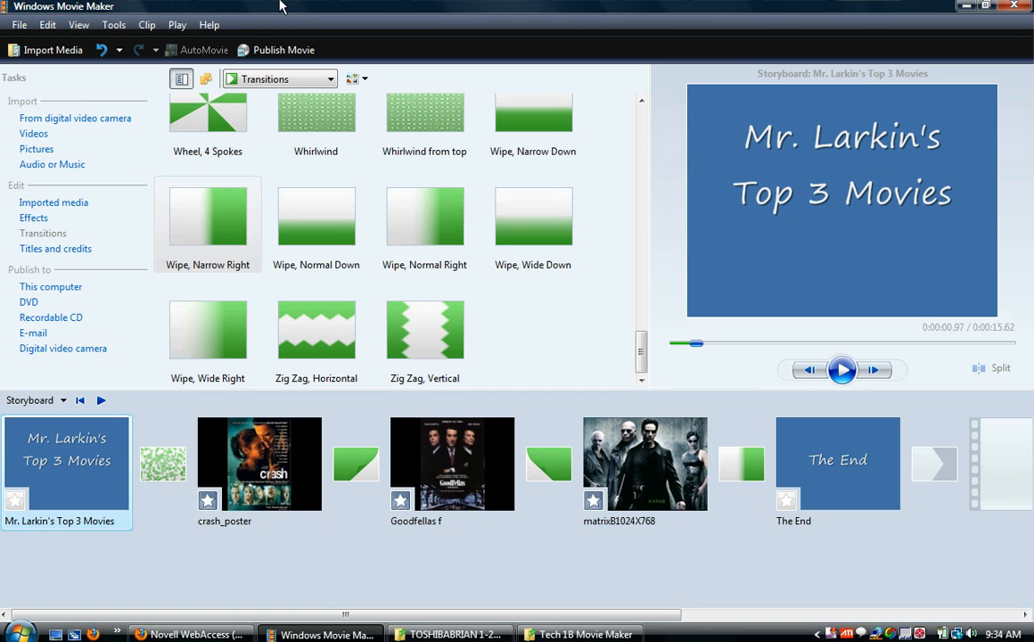